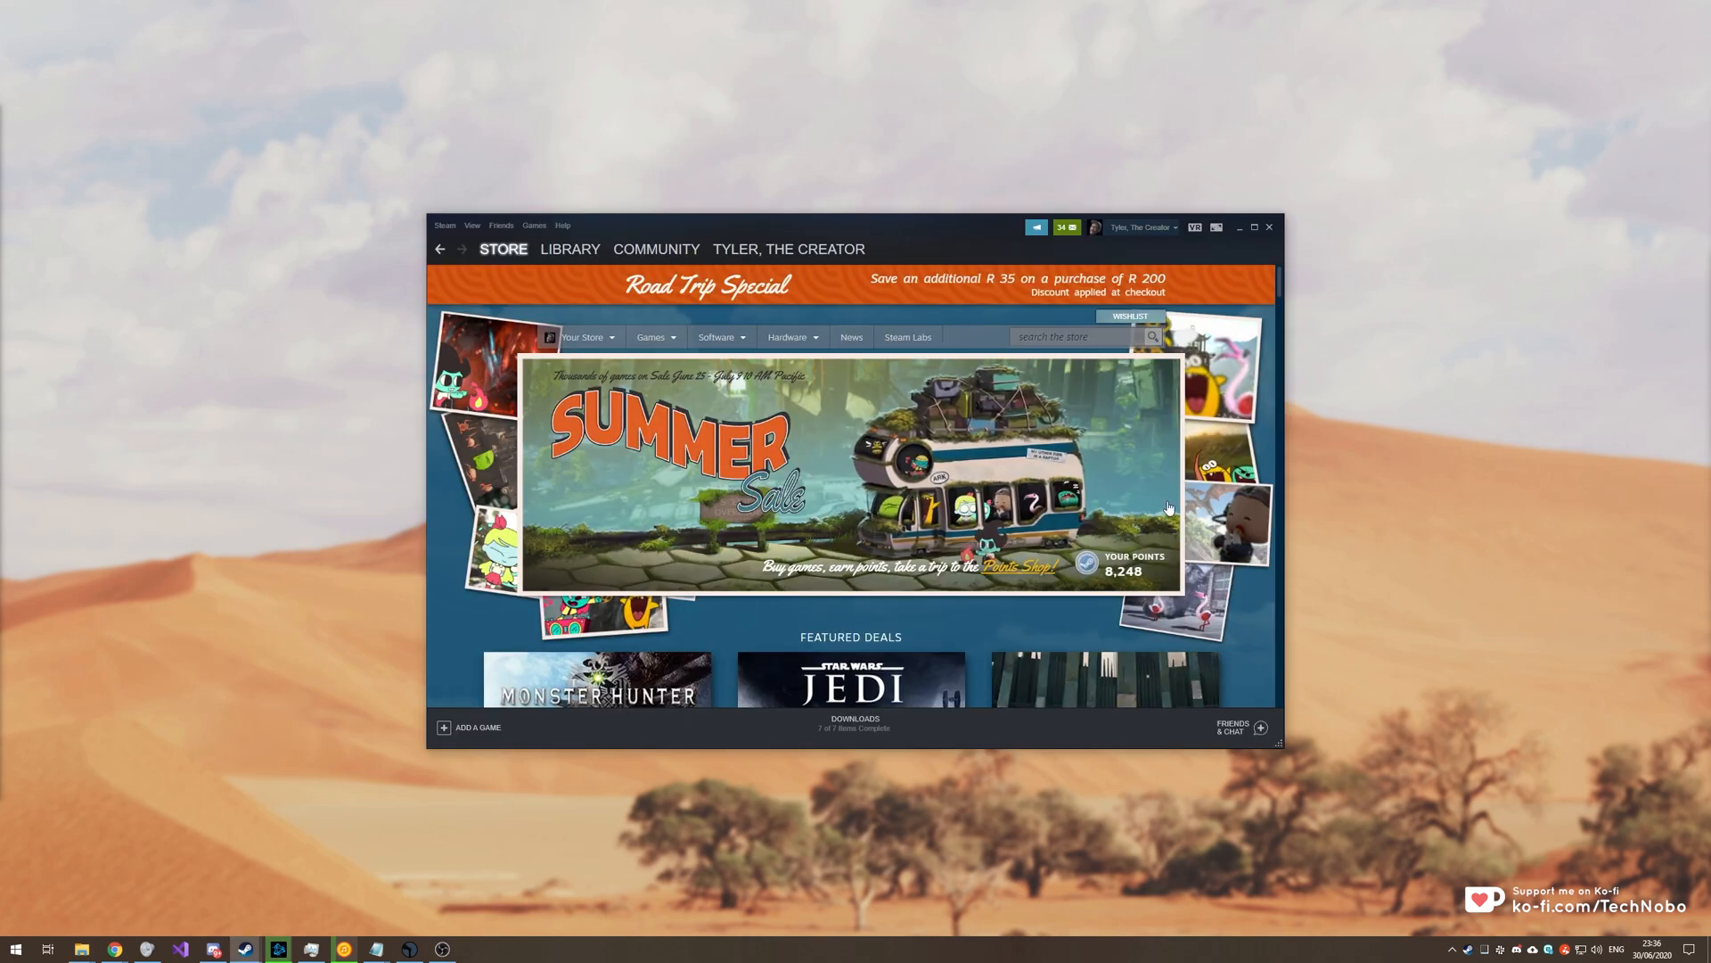
- Reach the Account details page from the account-name menu at the top right
{"action": "scroll", "scroll_direction": "down", "scroll_amount": 3}
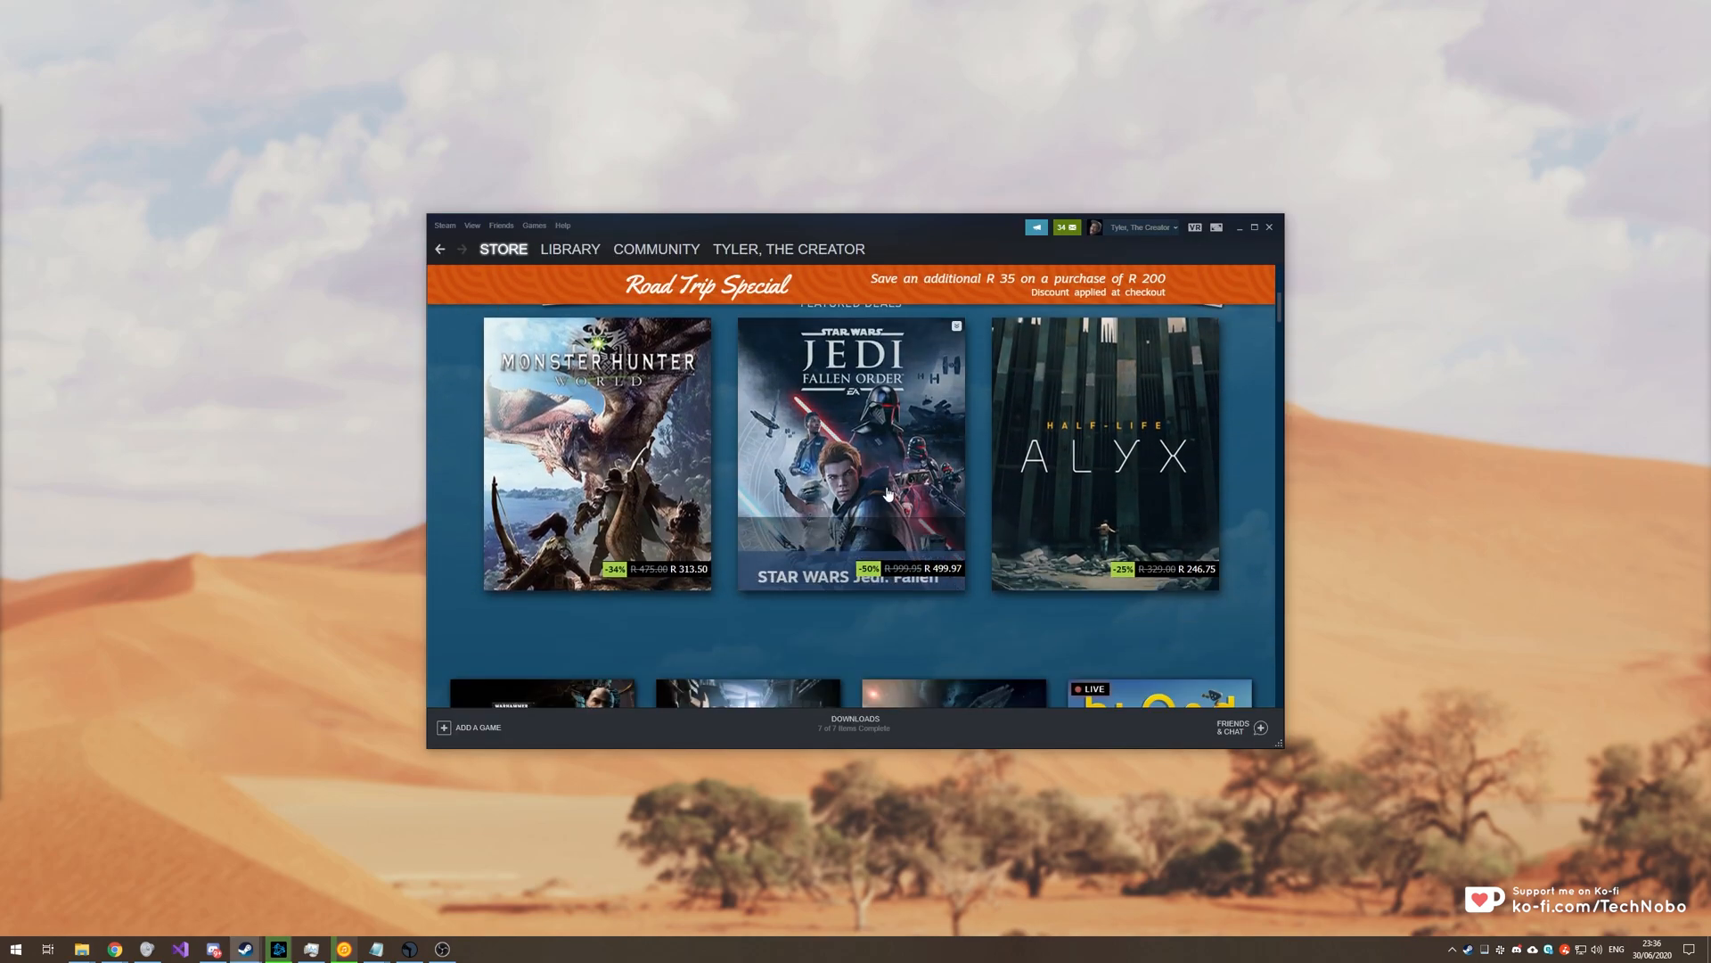
{"action": "scroll", "scroll_direction": "down", "scroll_amount": 3}
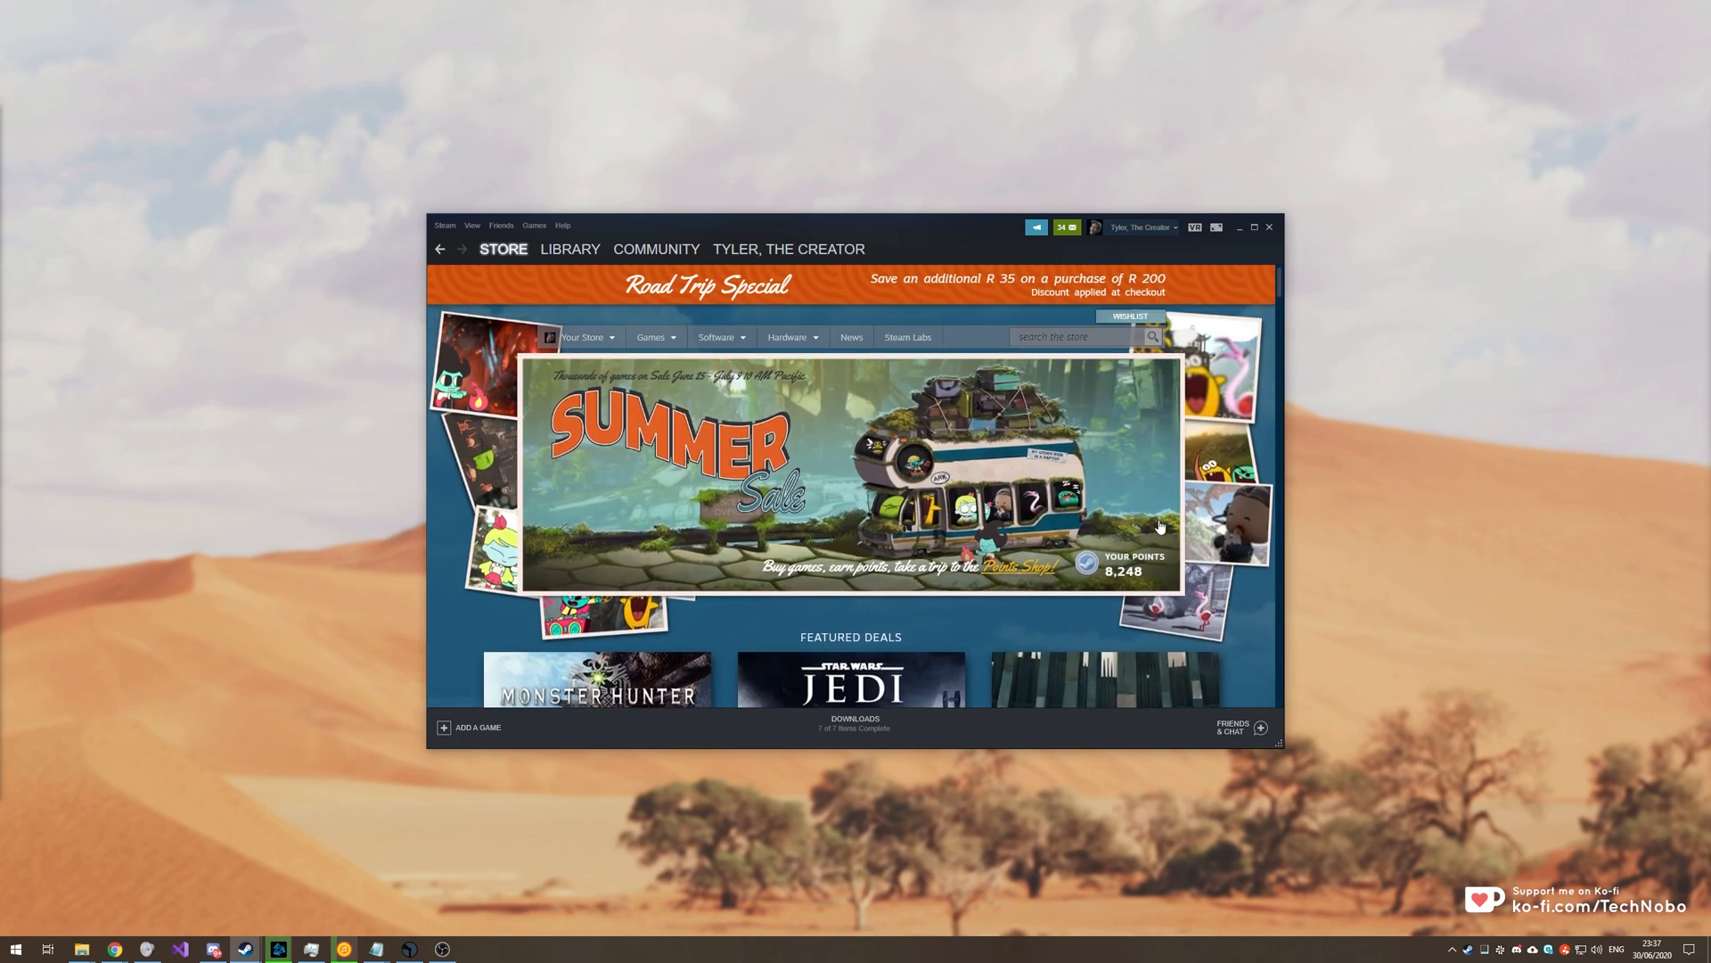
{"action": "mouse_move", "coordinate": [1018, 622]}
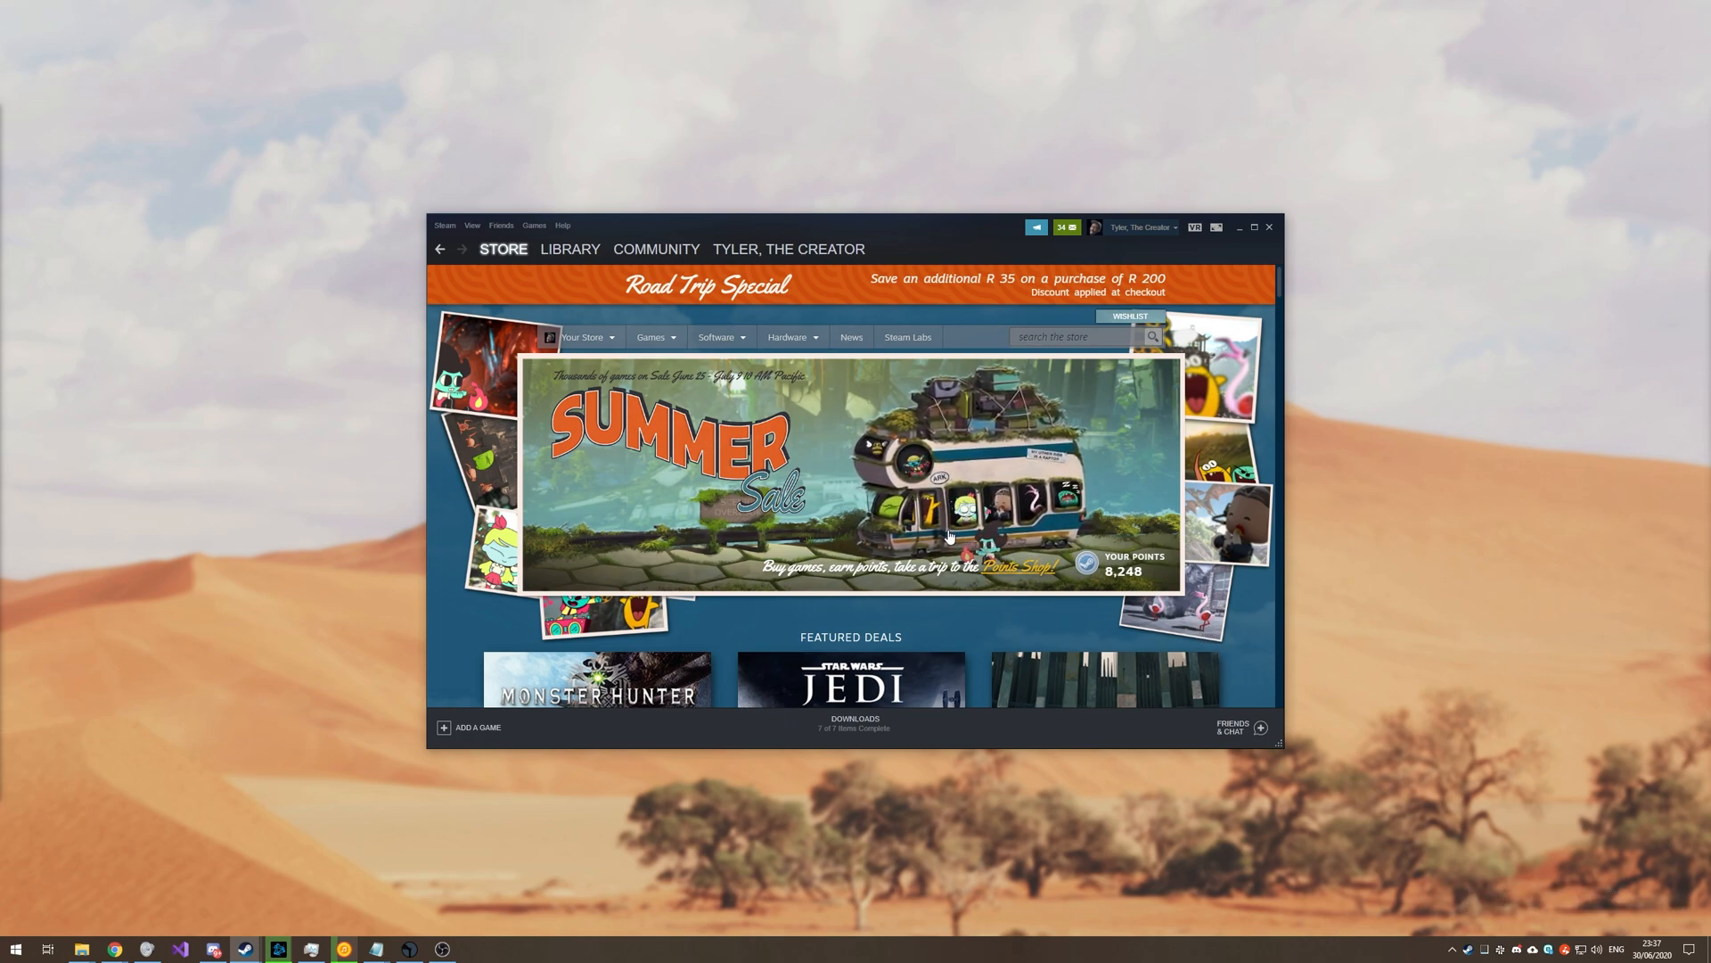
{"action": "mouse_move", "coordinate": [988, 643]}
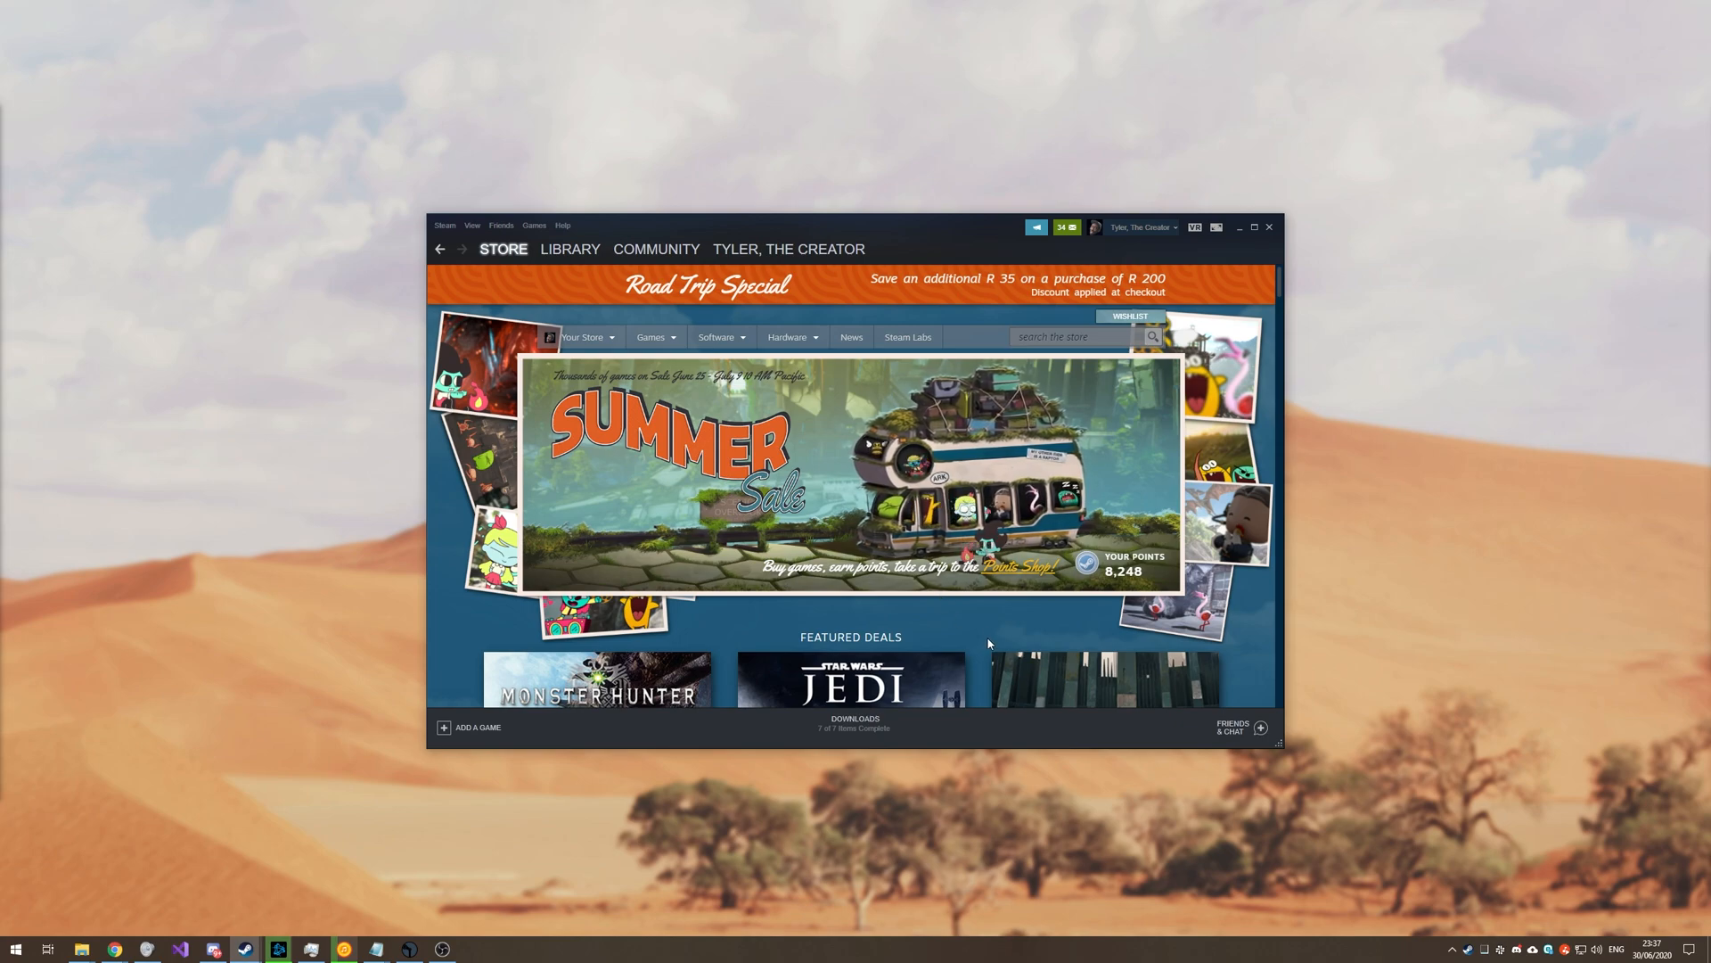
{"action": "mouse_move", "coordinate": [979, 645]}
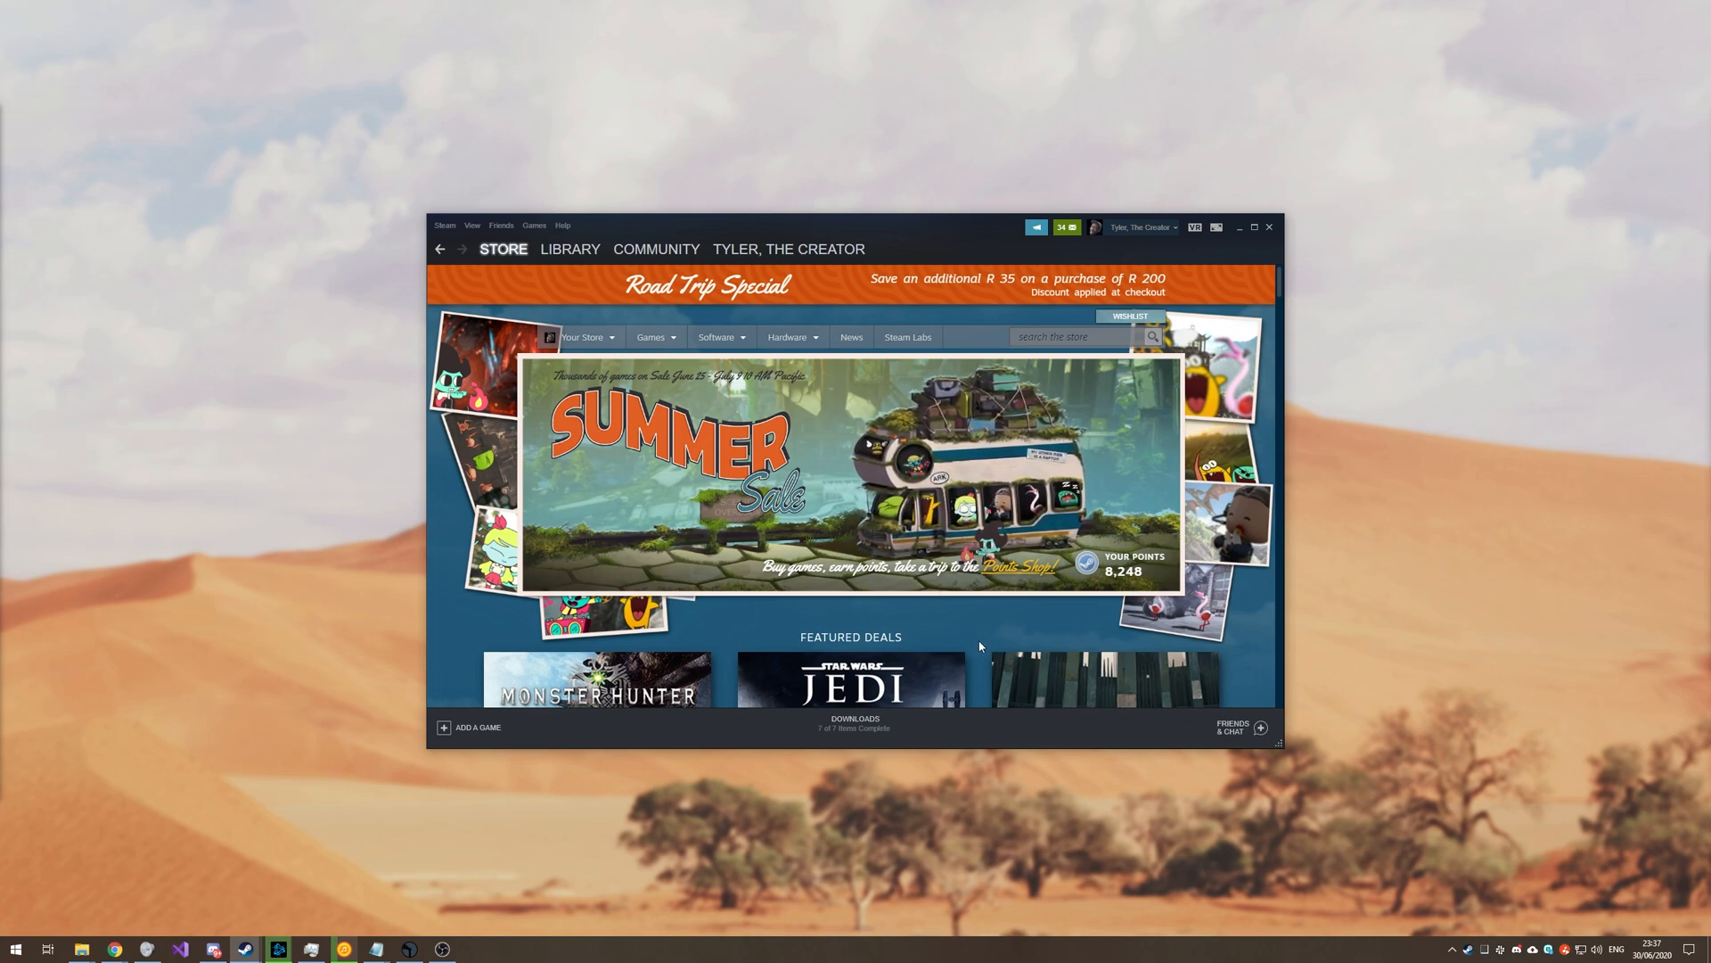
{"action": "mouse_move", "coordinate": [959, 638]}
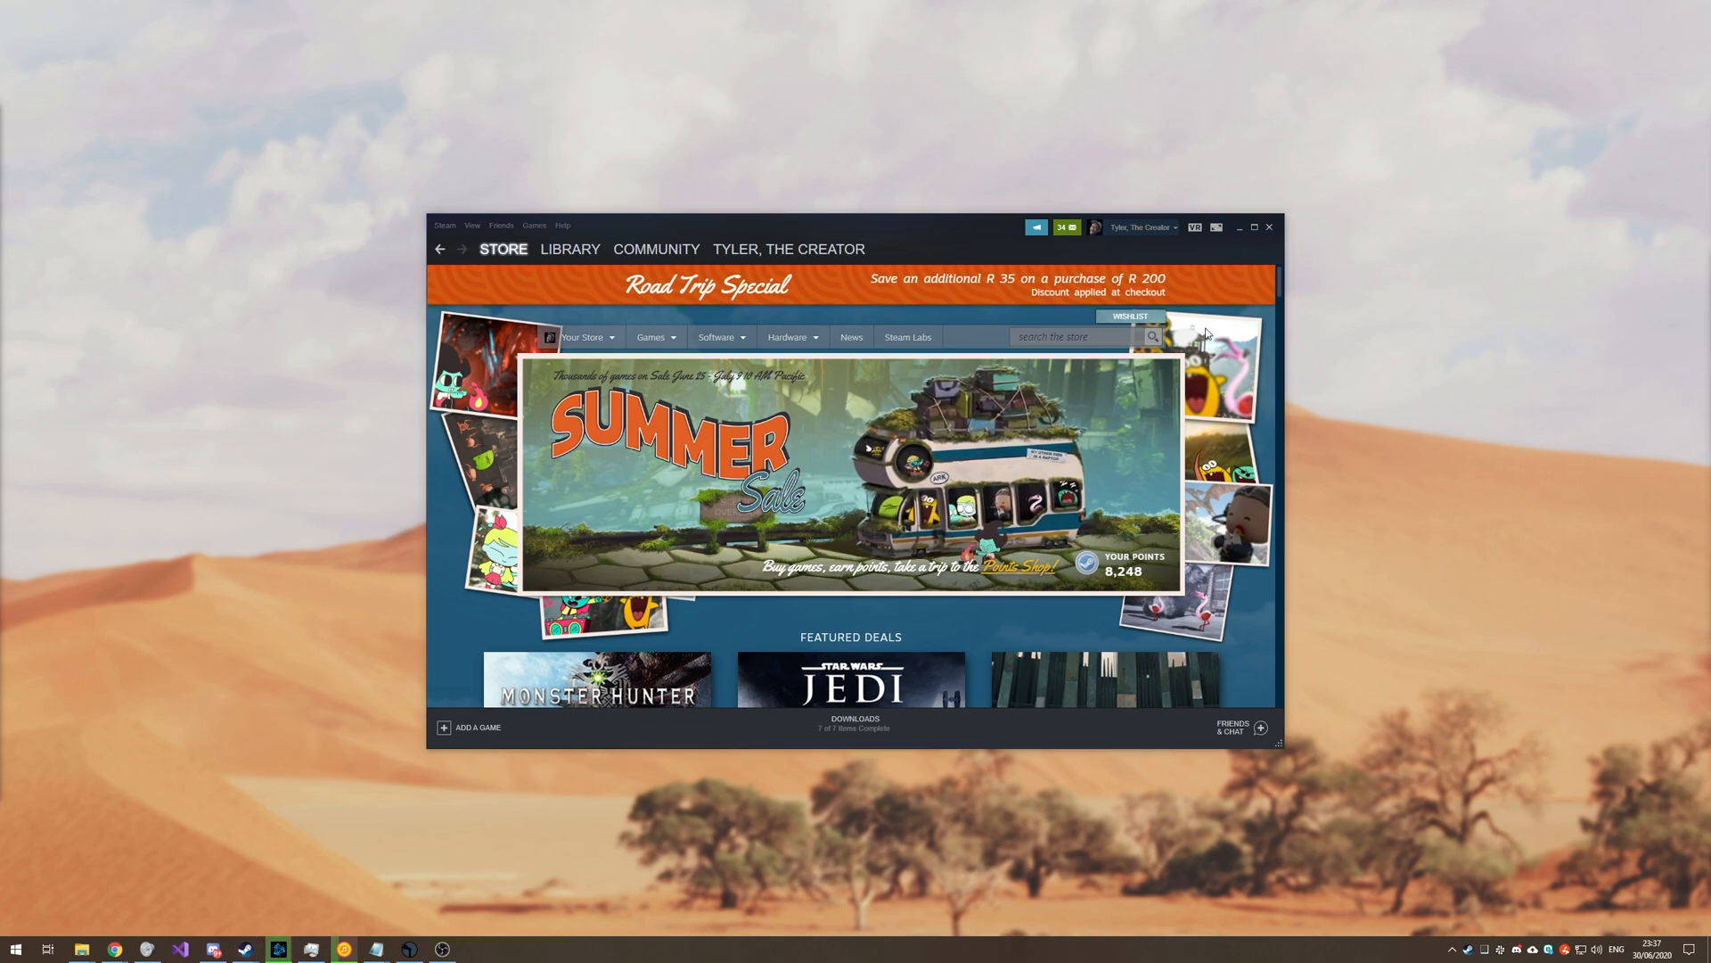
{"action": "mouse_move", "coordinate": [1507, 621]}
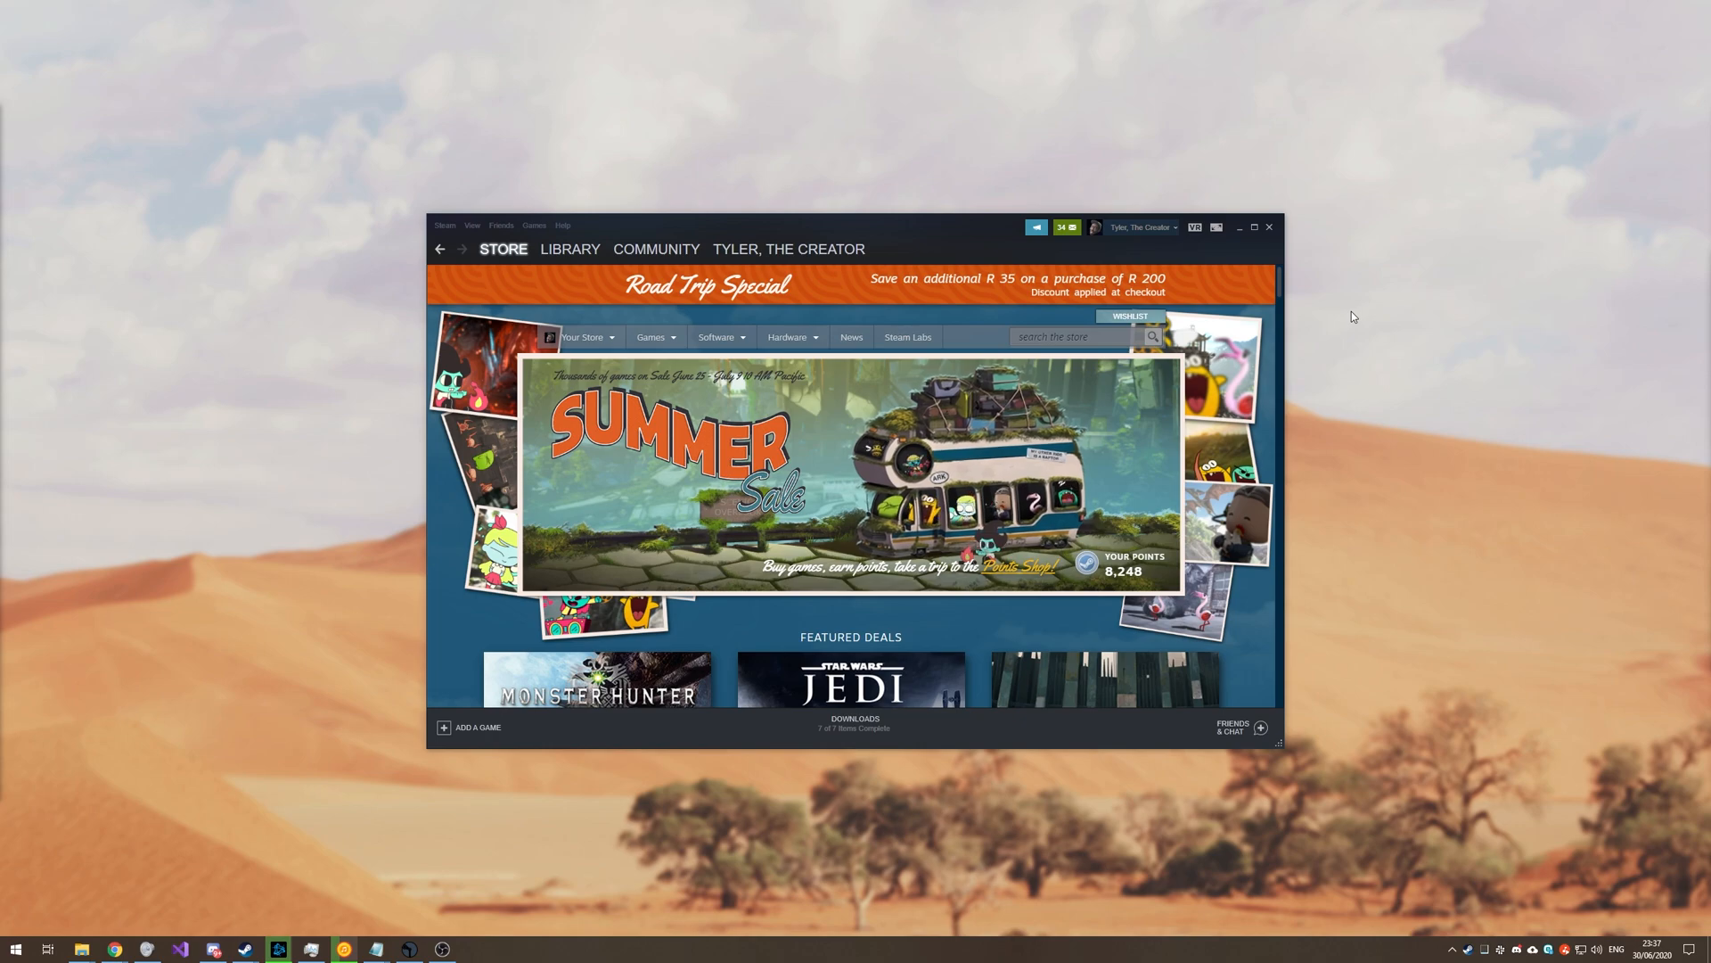
{"action": "mouse_move", "coordinate": [1254, 226]}
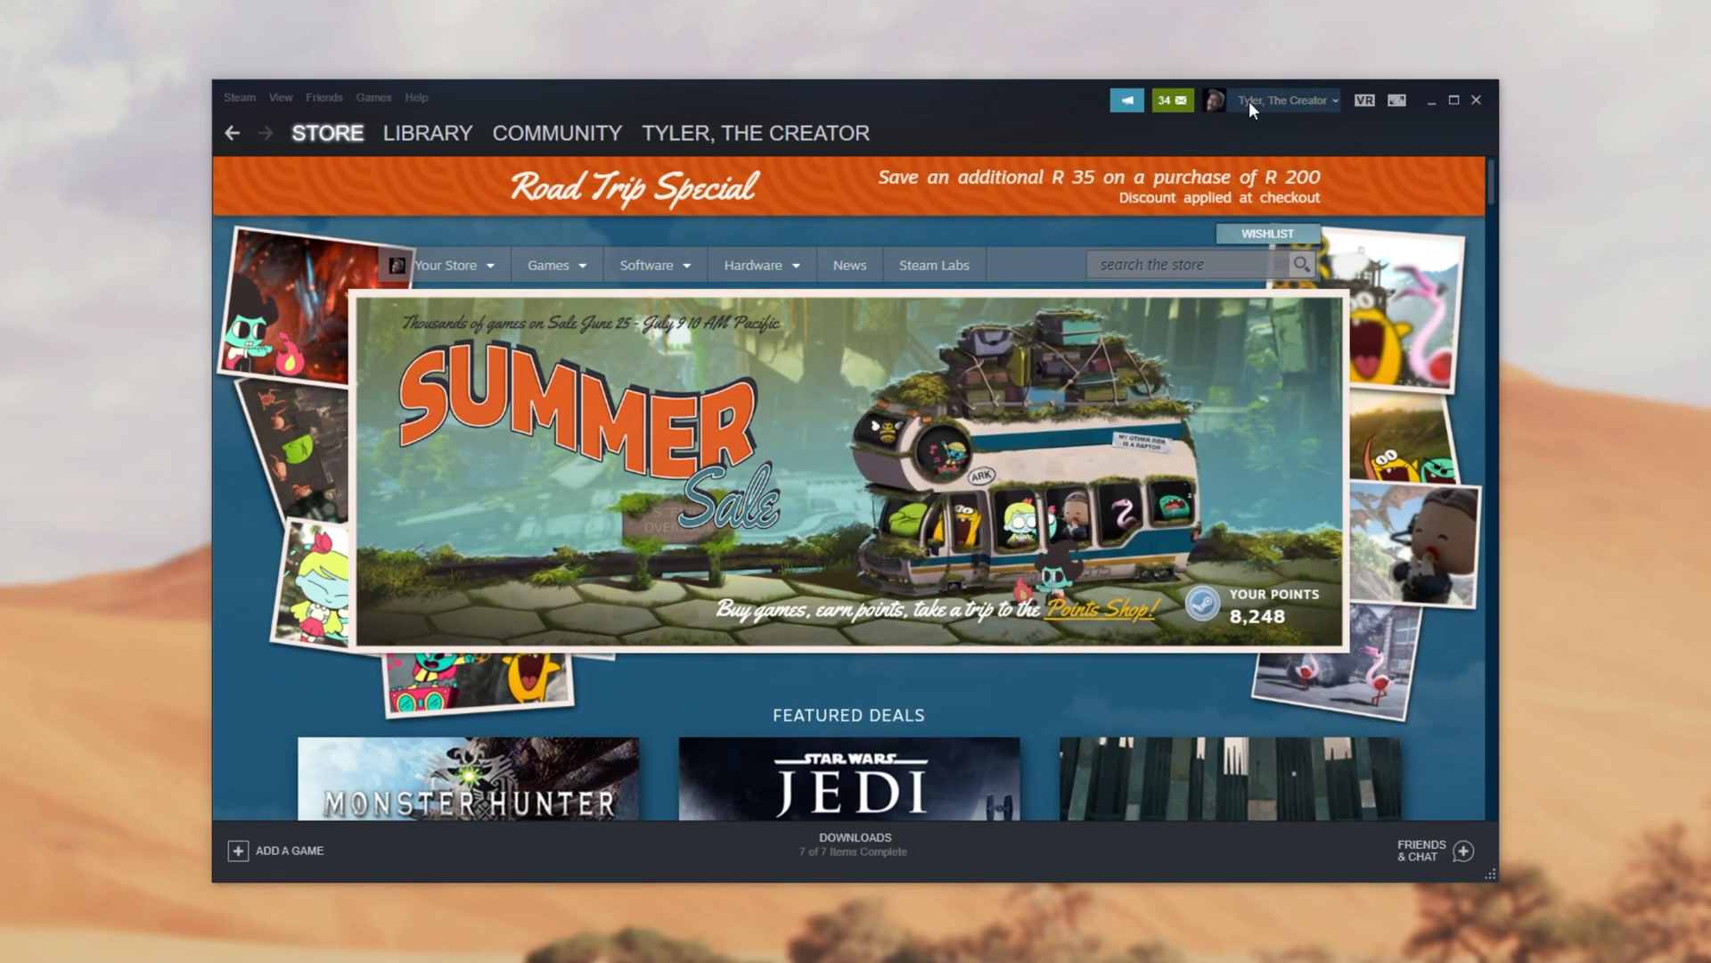
{"action": "left_click", "coordinate": [1285, 99]}
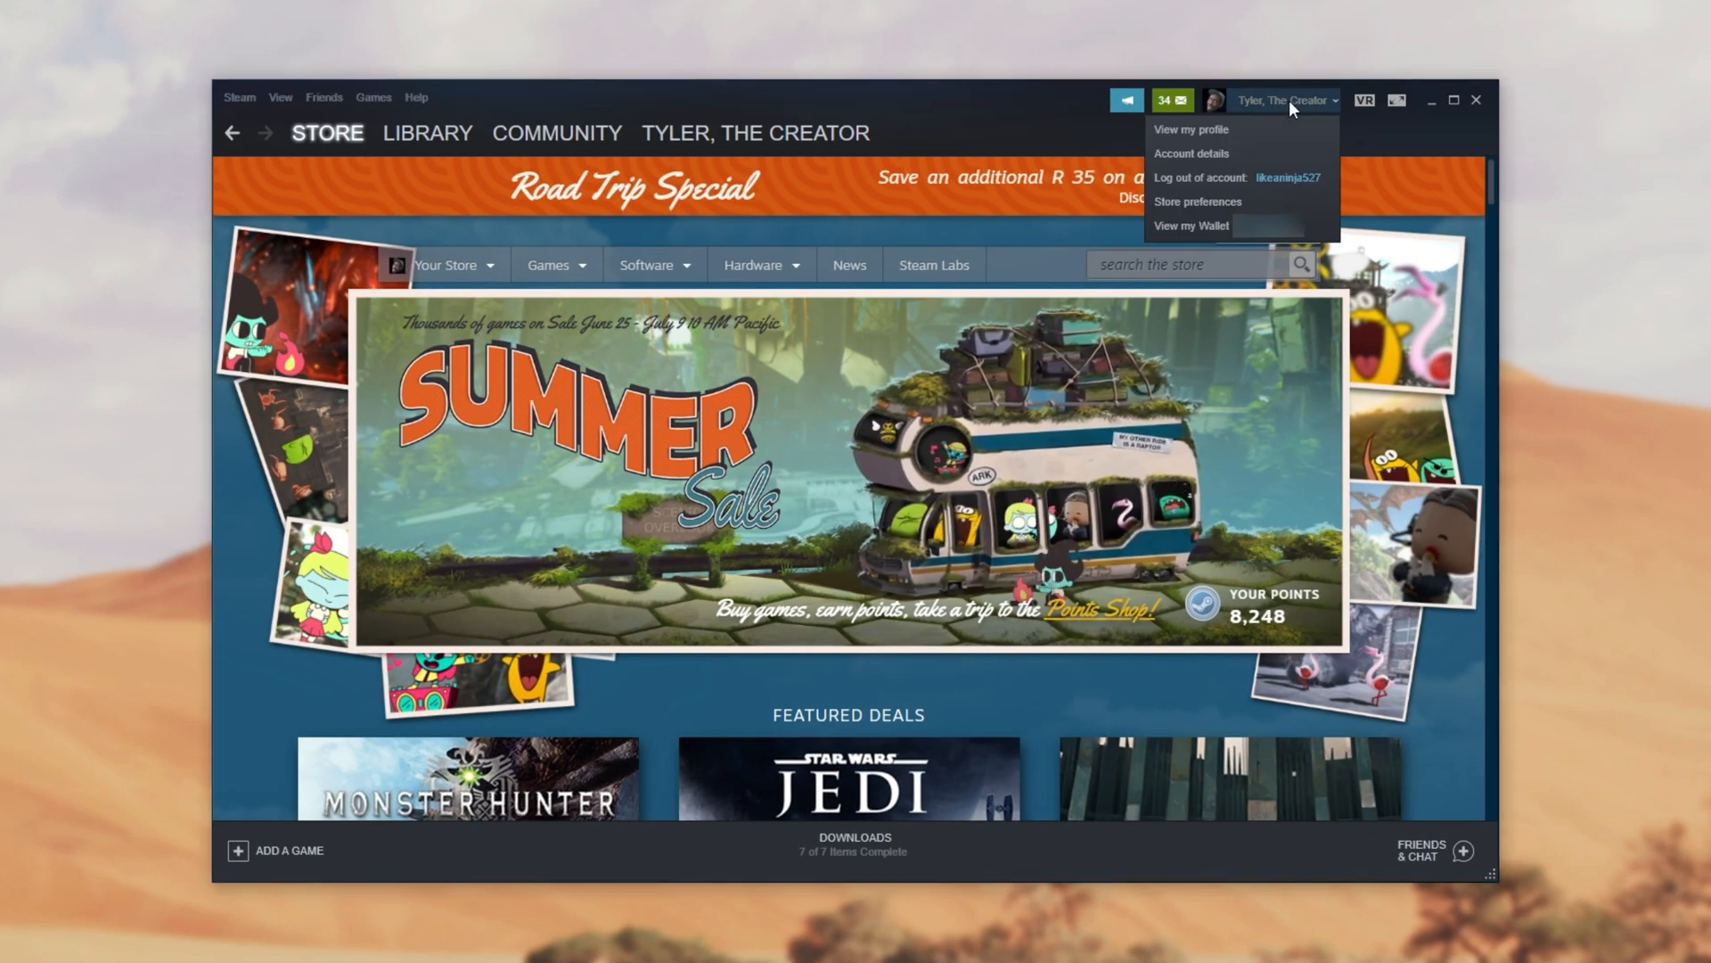
{"action": "mouse_move", "coordinate": [1191, 153]}
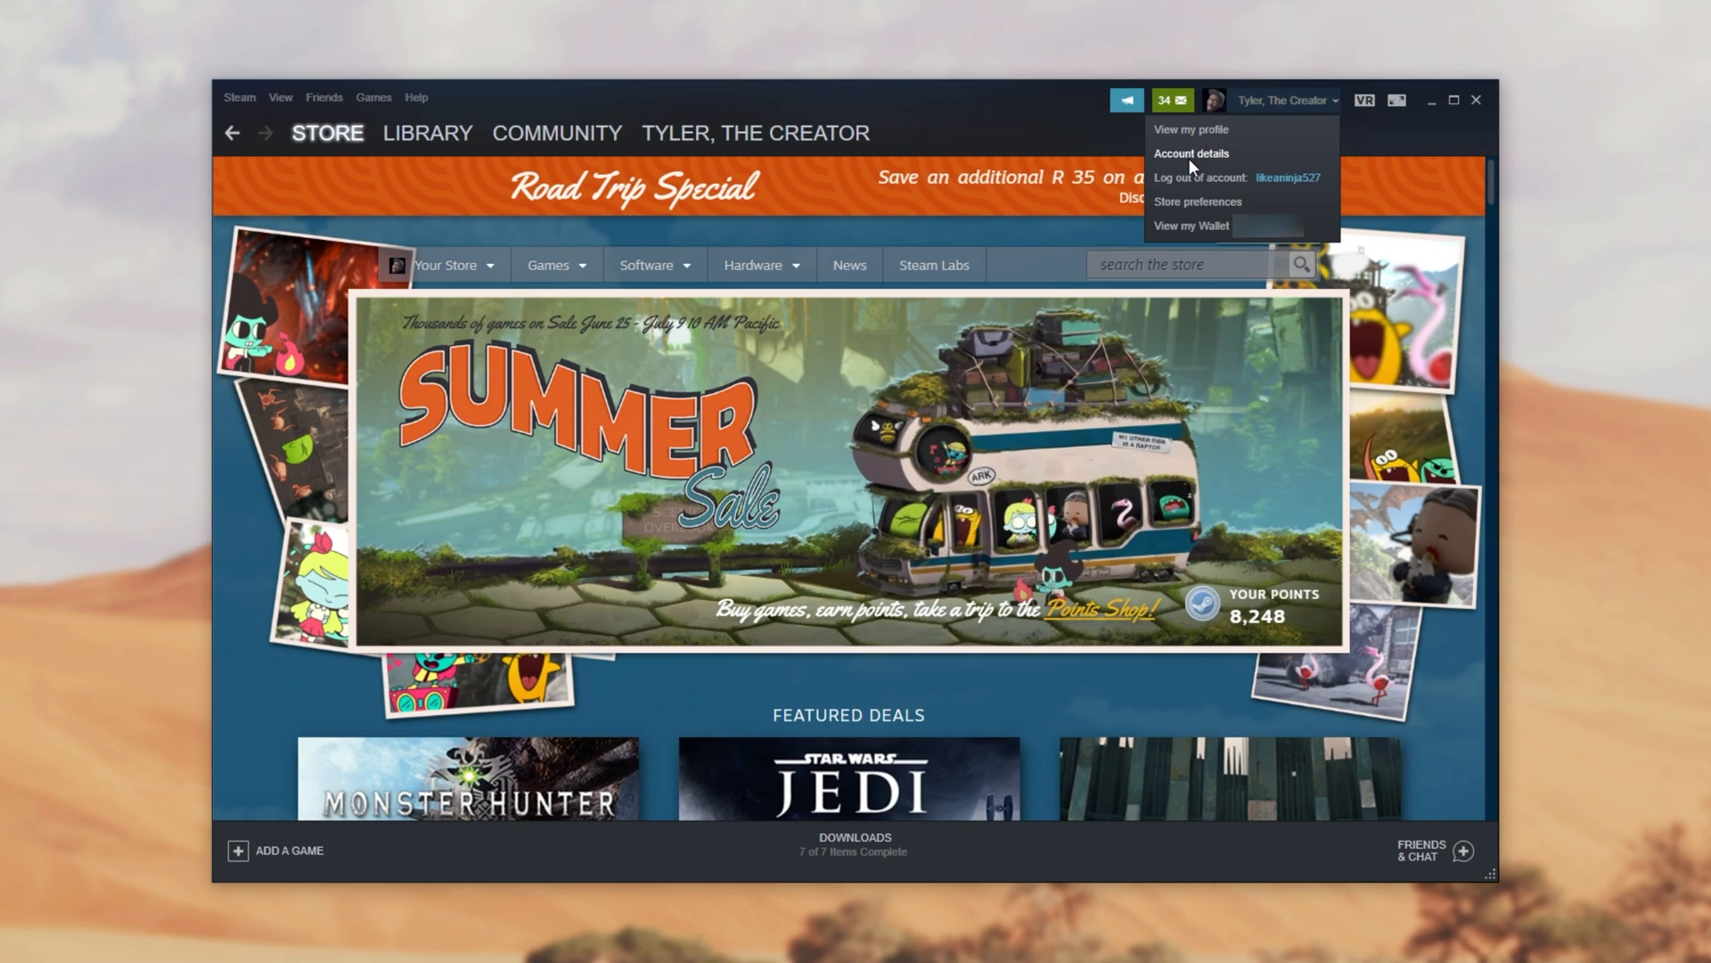
{"action": "left_click", "coordinate": [1190, 153]}
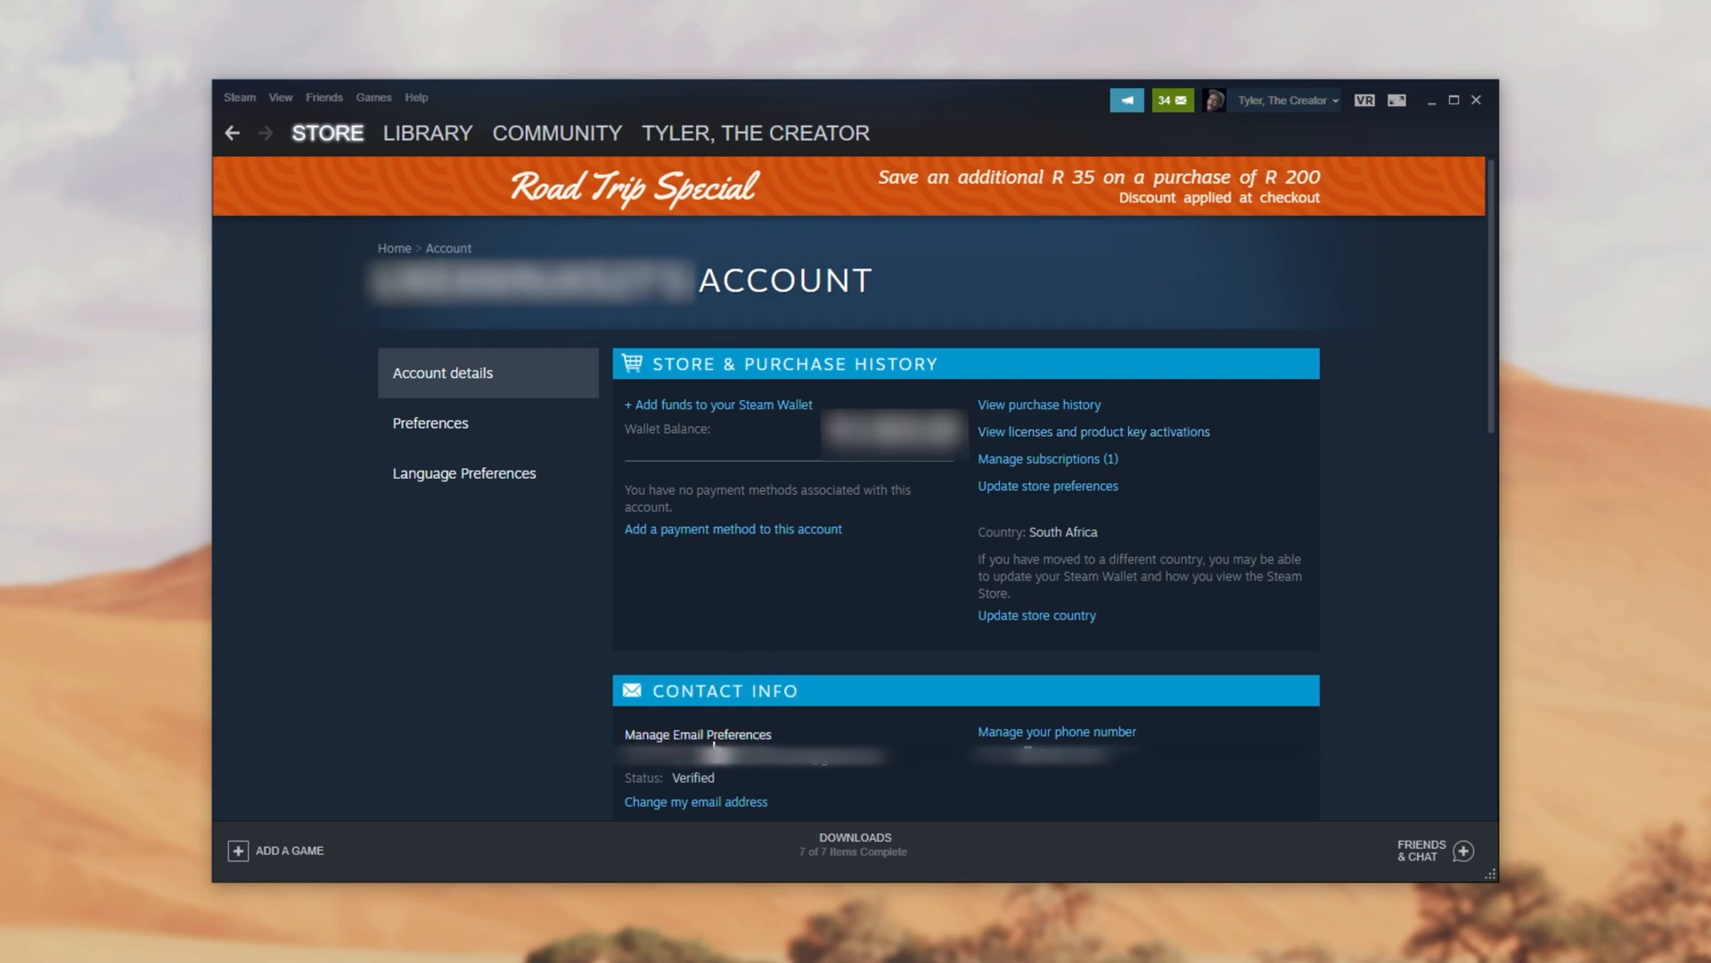
{"action": "mouse_move", "coordinate": [695, 740]}
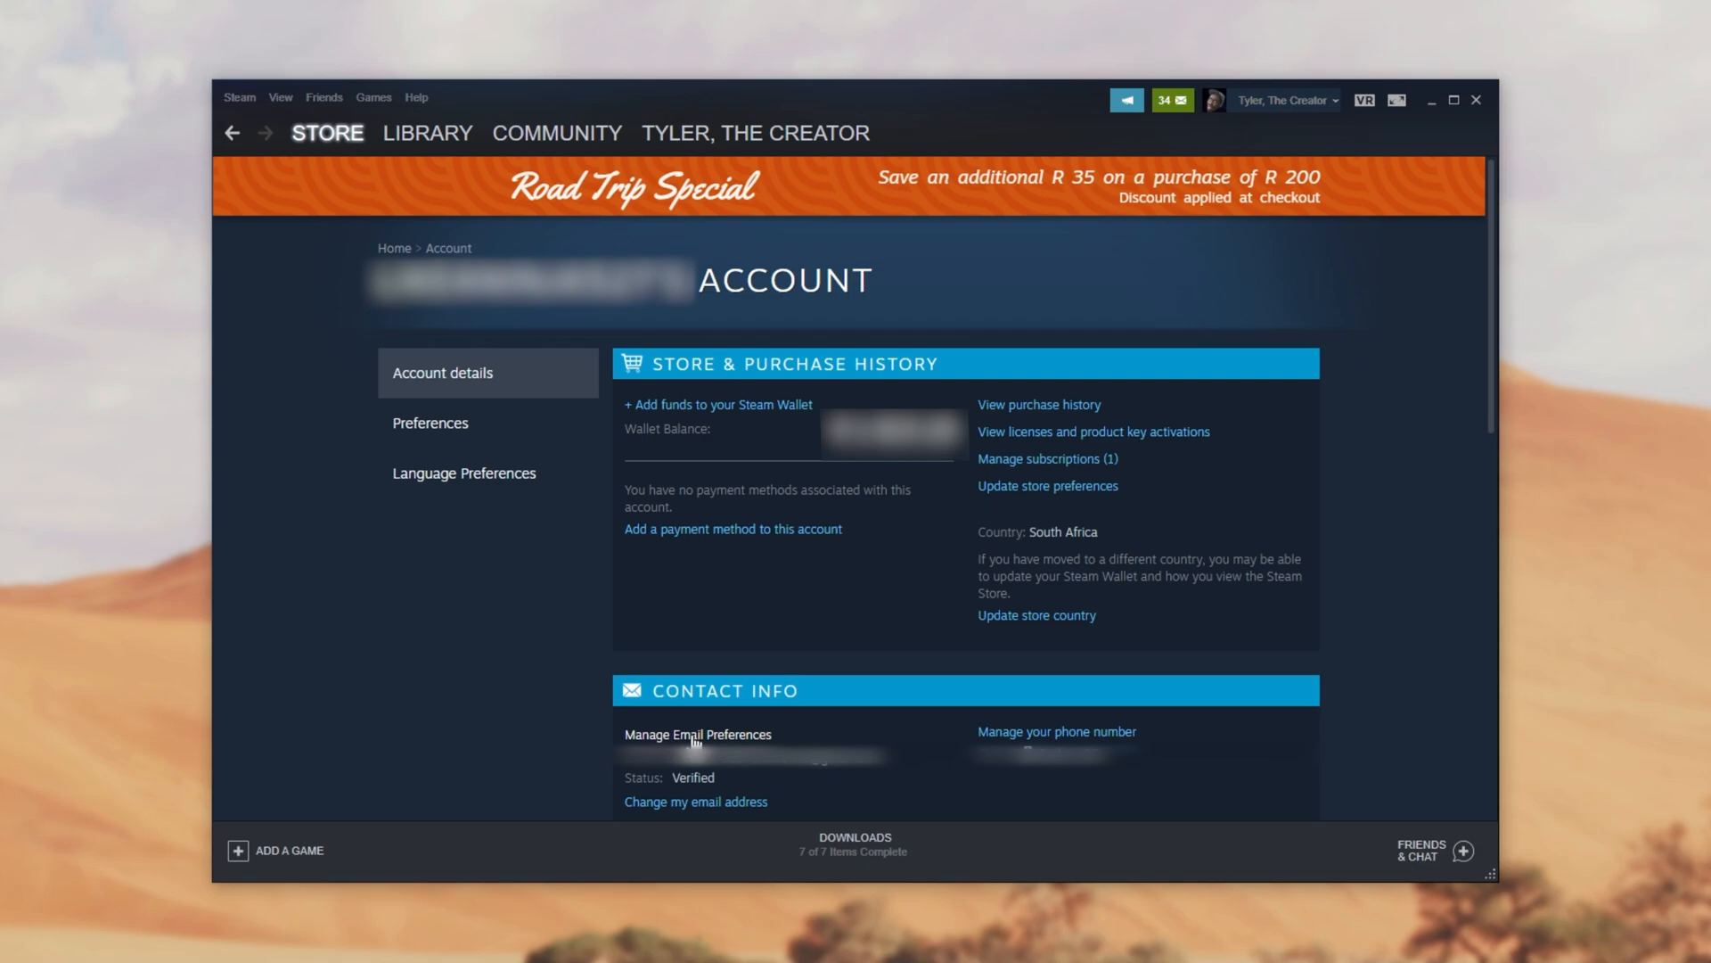
- In Manage Email Preferences, enable emails when a wishlist item is discounted
{"action": "left_click", "coordinate": [697, 734]}
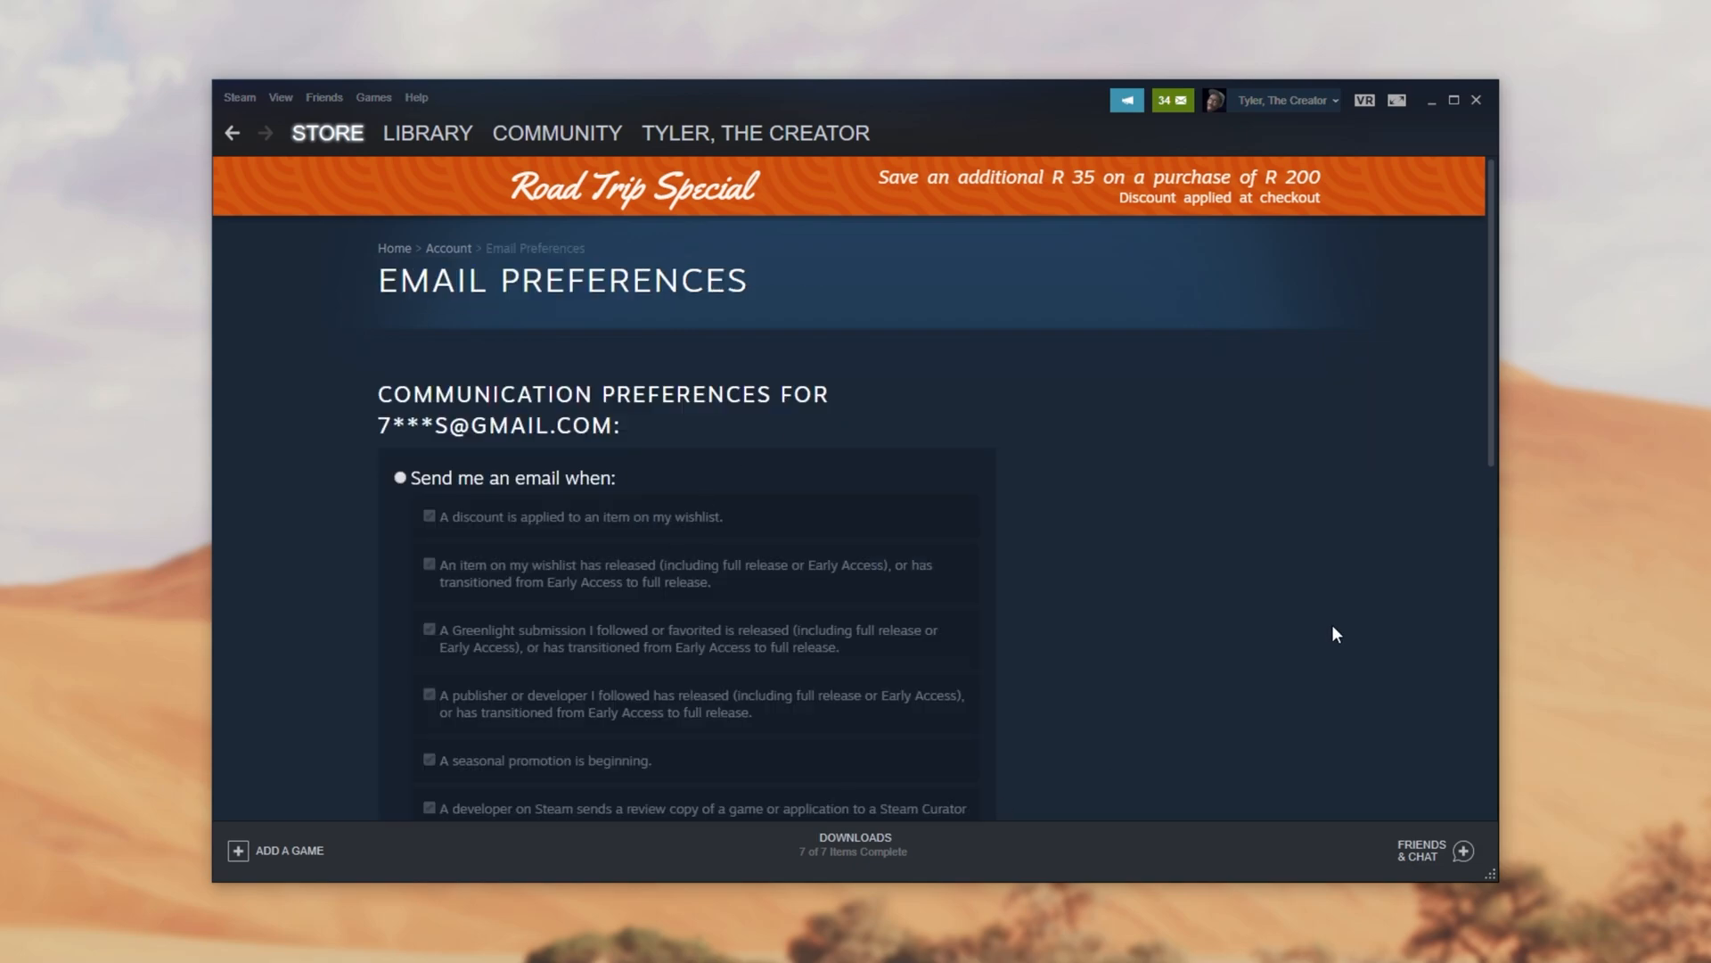
{"action": "scroll", "scroll_direction": "down", "scroll_amount": 3}
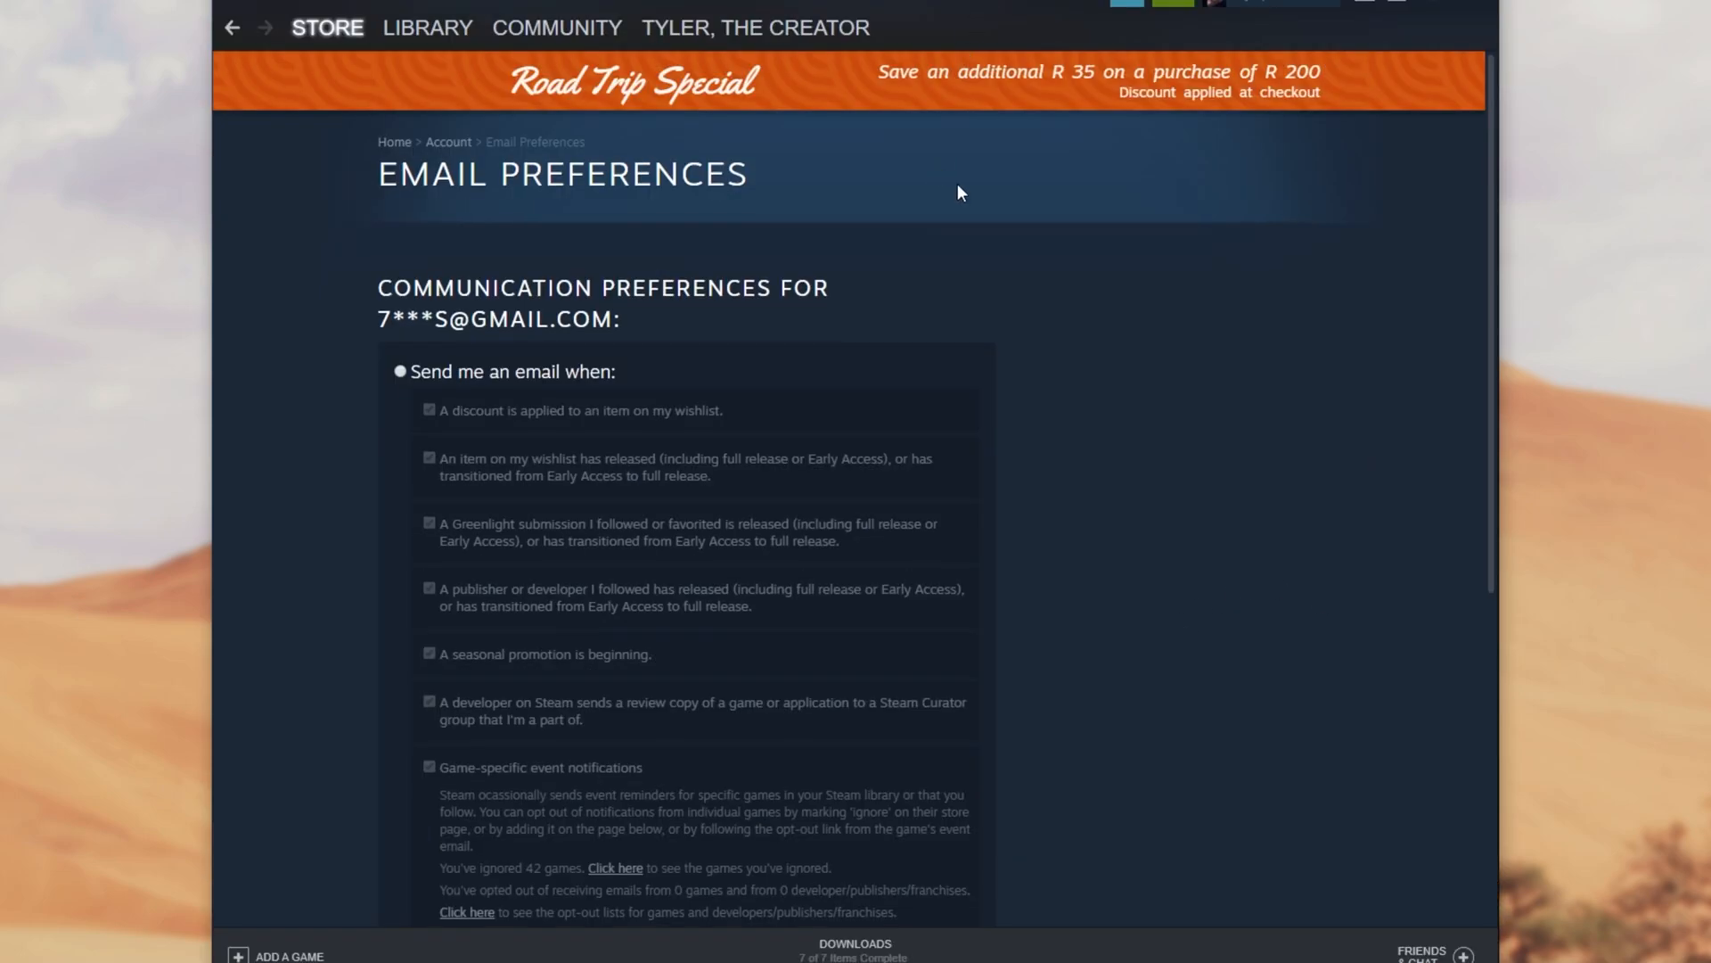
{"action": "scroll", "scroll_direction": "down", "scroll_amount": 3}
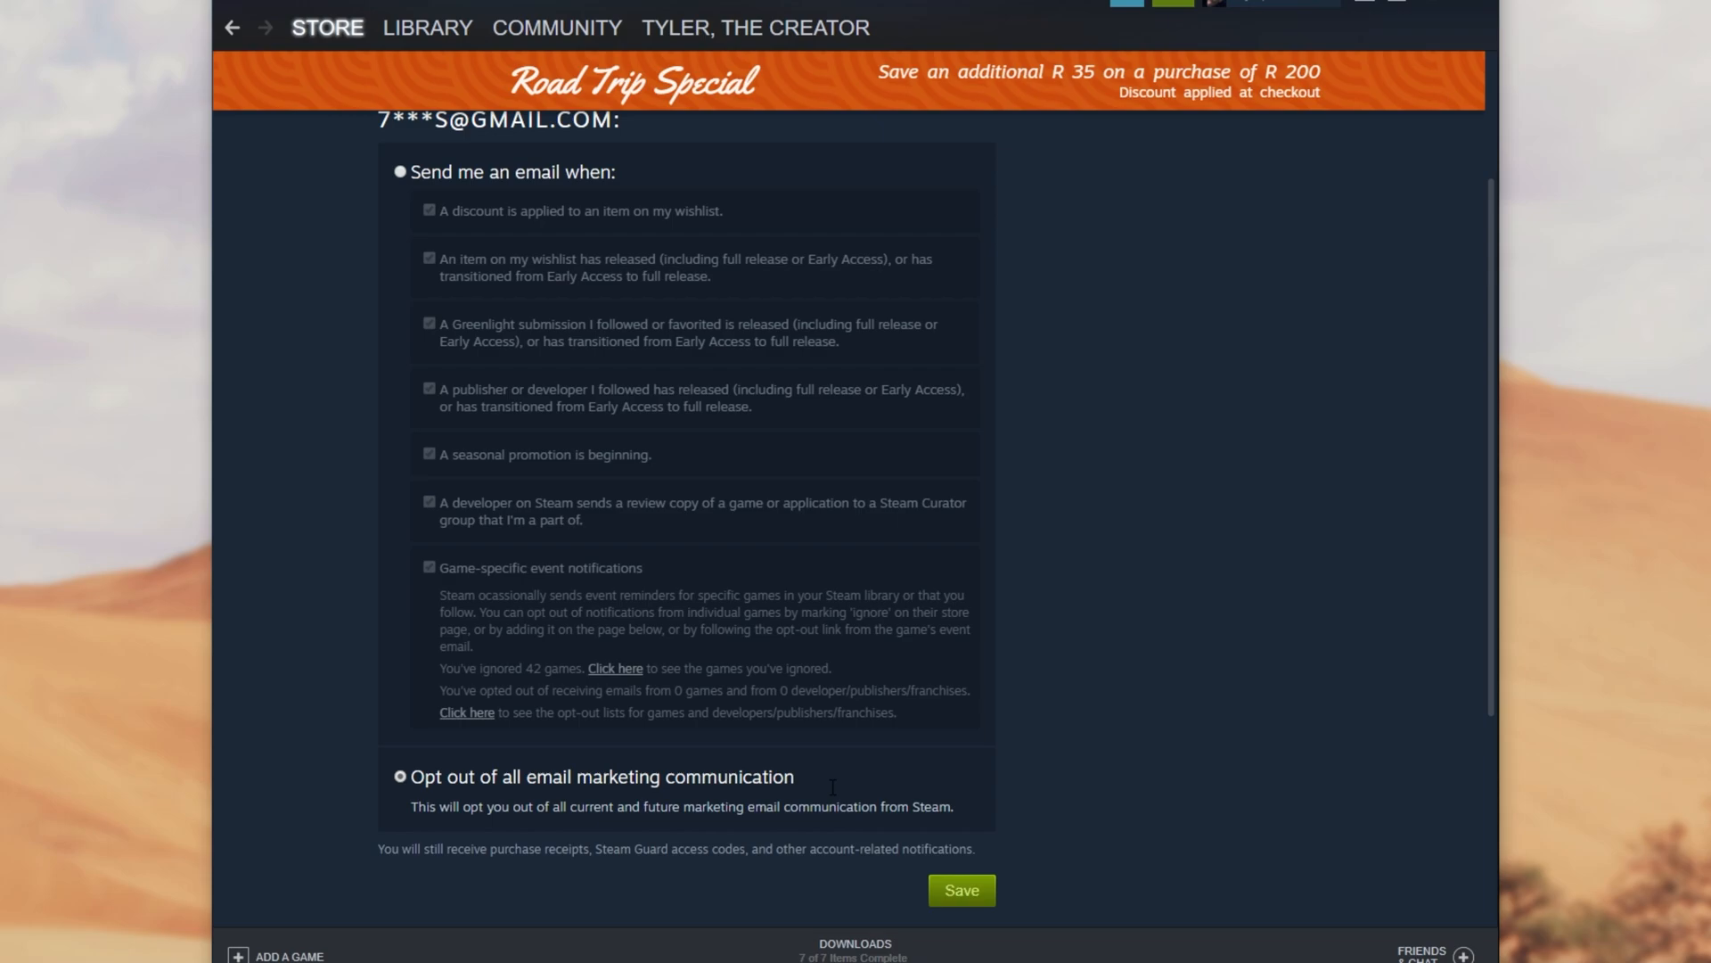
{"action": "mouse_move", "coordinate": [826, 662]}
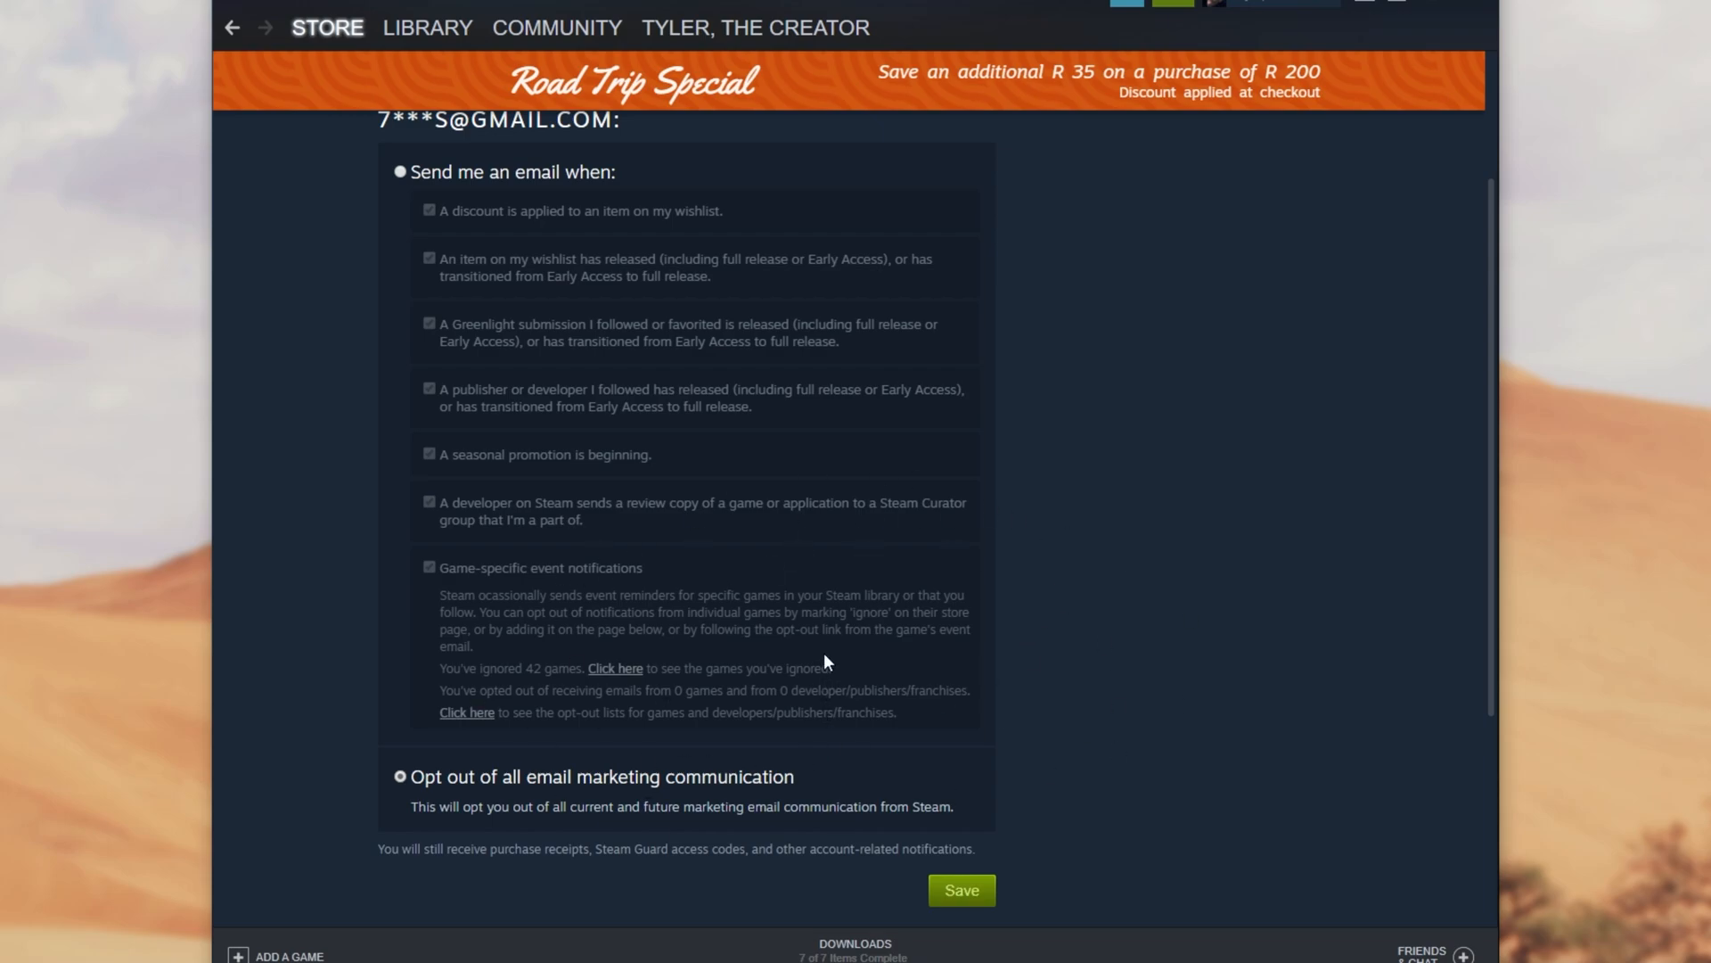
{"action": "left_click", "coordinate": [399, 171]}
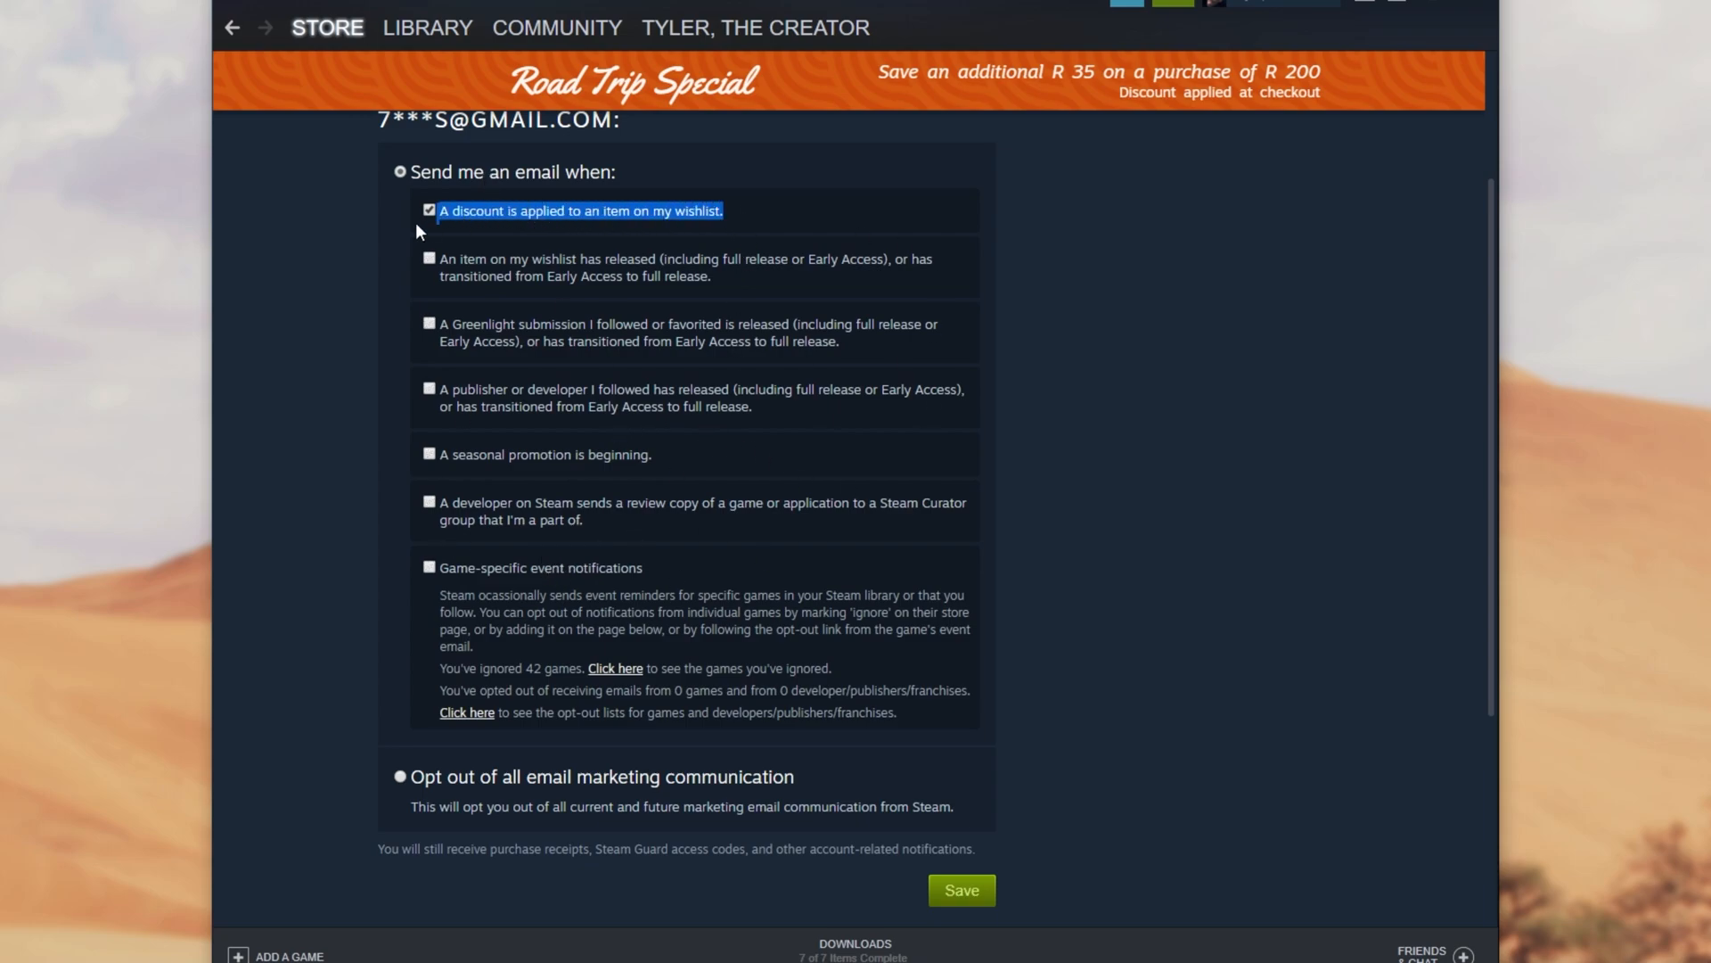
{"action": "mouse_move", "coordinate": [473, 235]}
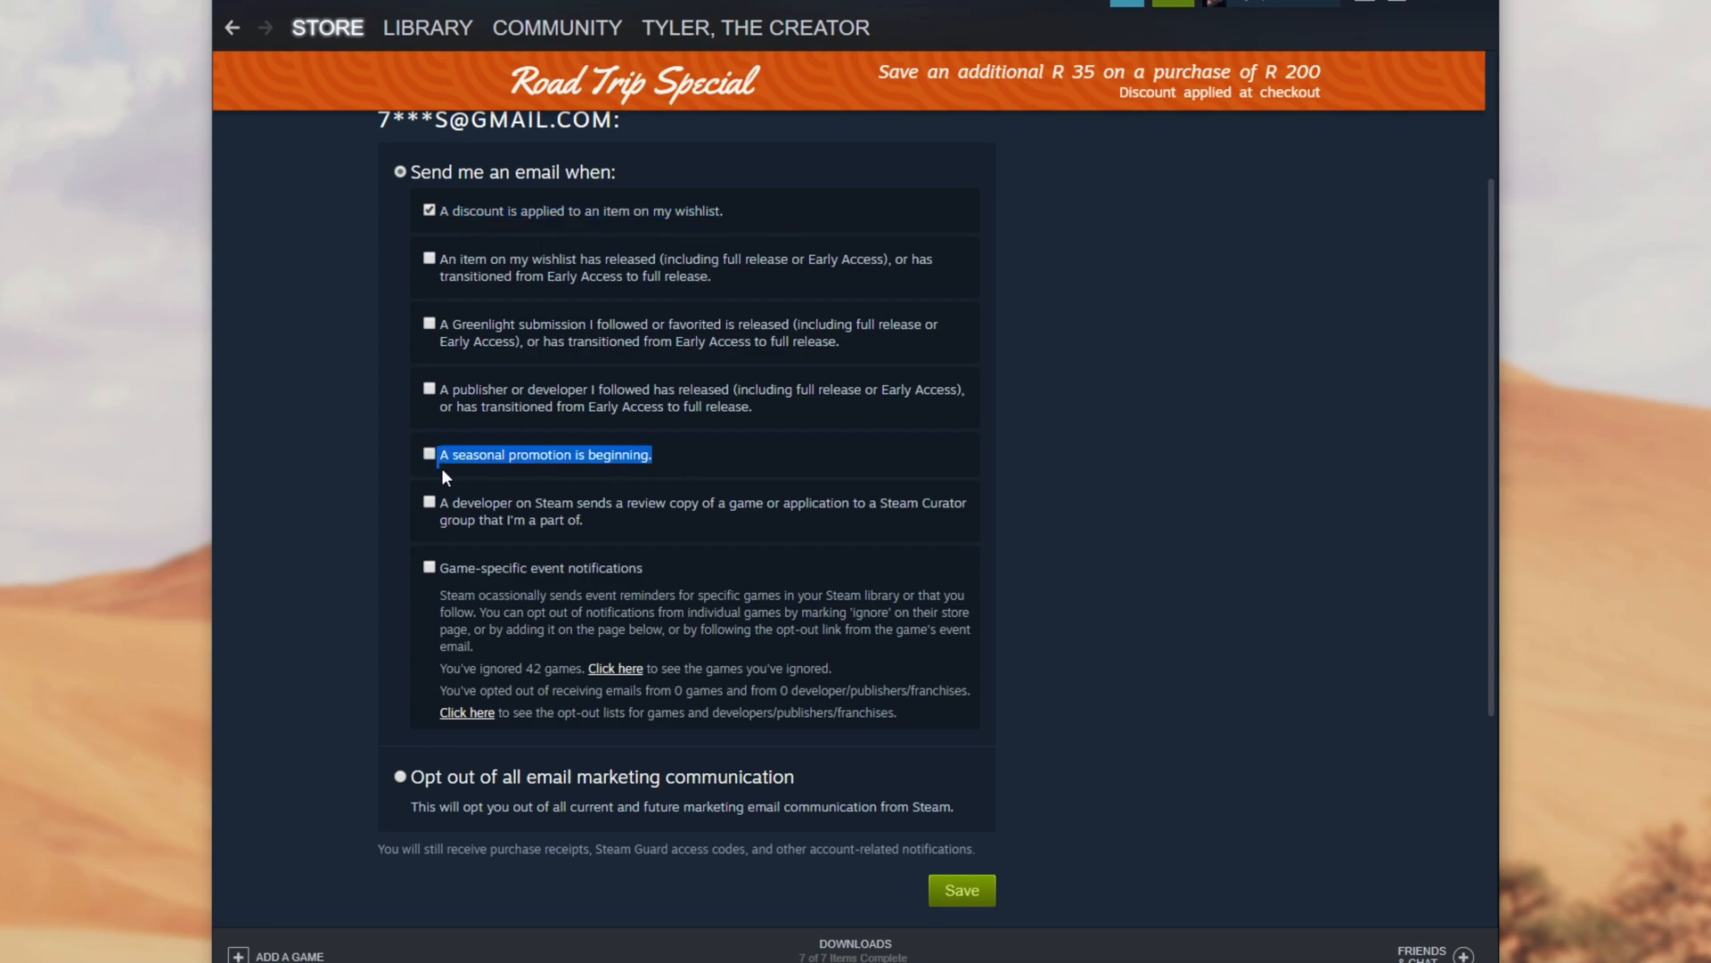
{"action": "mouse_move", "coordinate": [535, 458]}
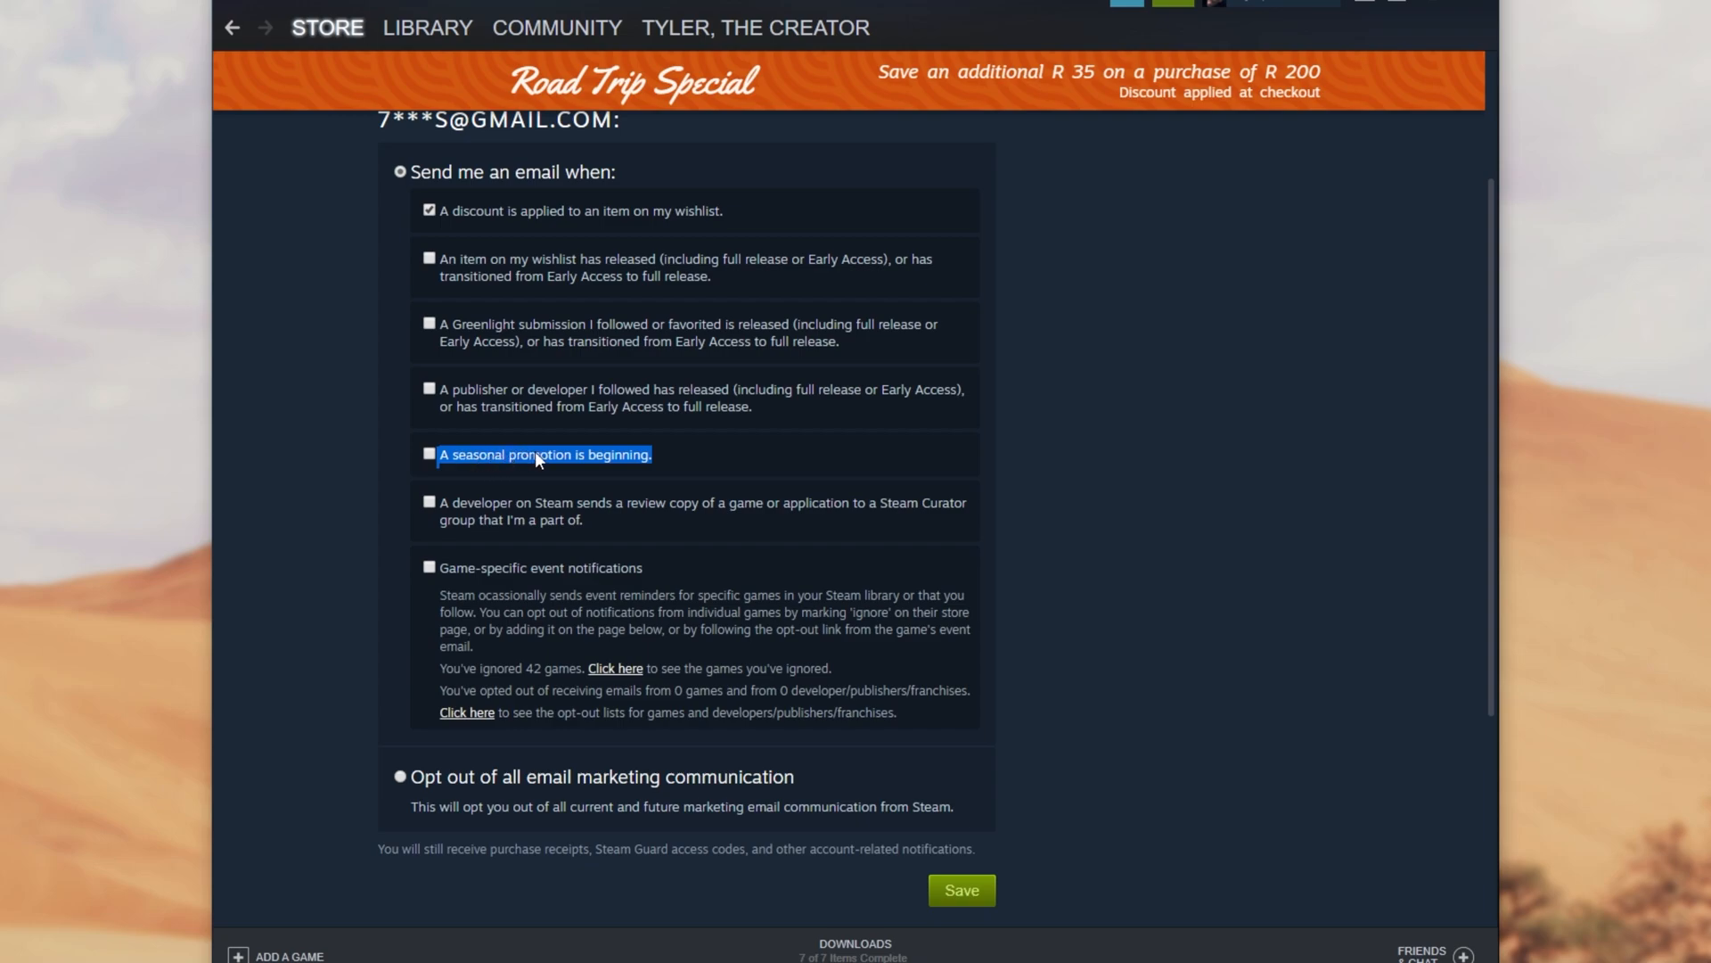
- Enable emails when a seasonal promotion begins and save the email preferences
{"action": "left_click", "coordinate": [427, 453]}
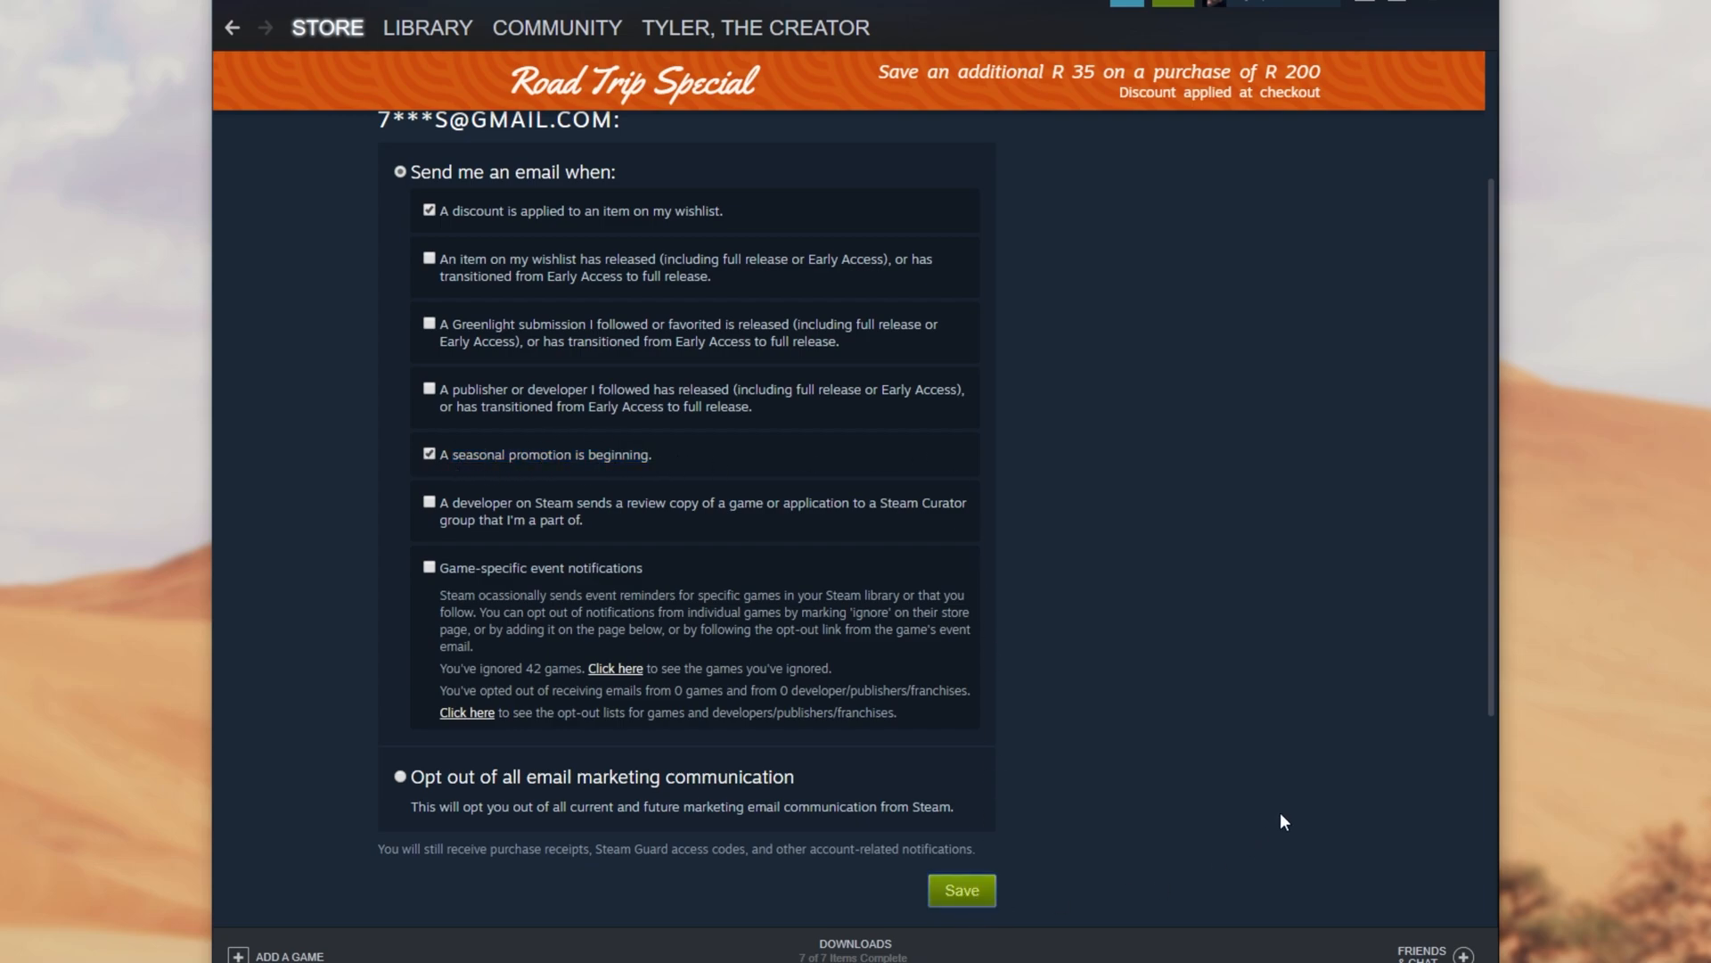
{"action": "left_click", "coordinate": [959, 890]}
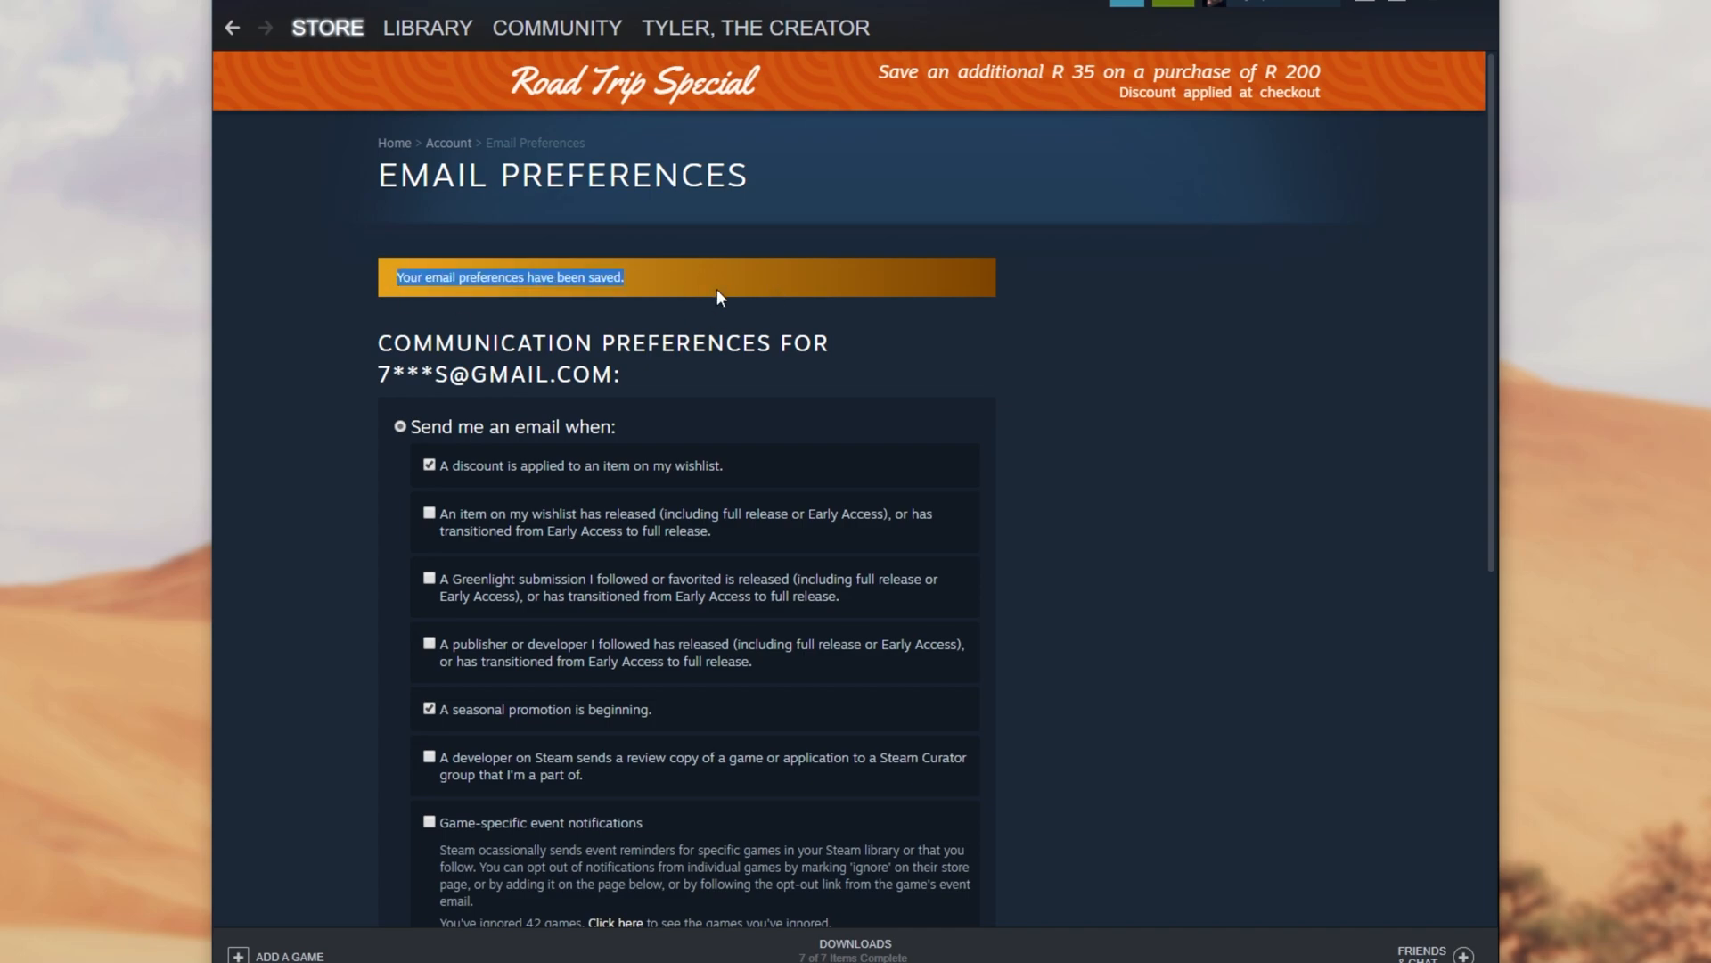
{"action": "scroll", "scroll_direction": "down", "scroll_amount": 3}
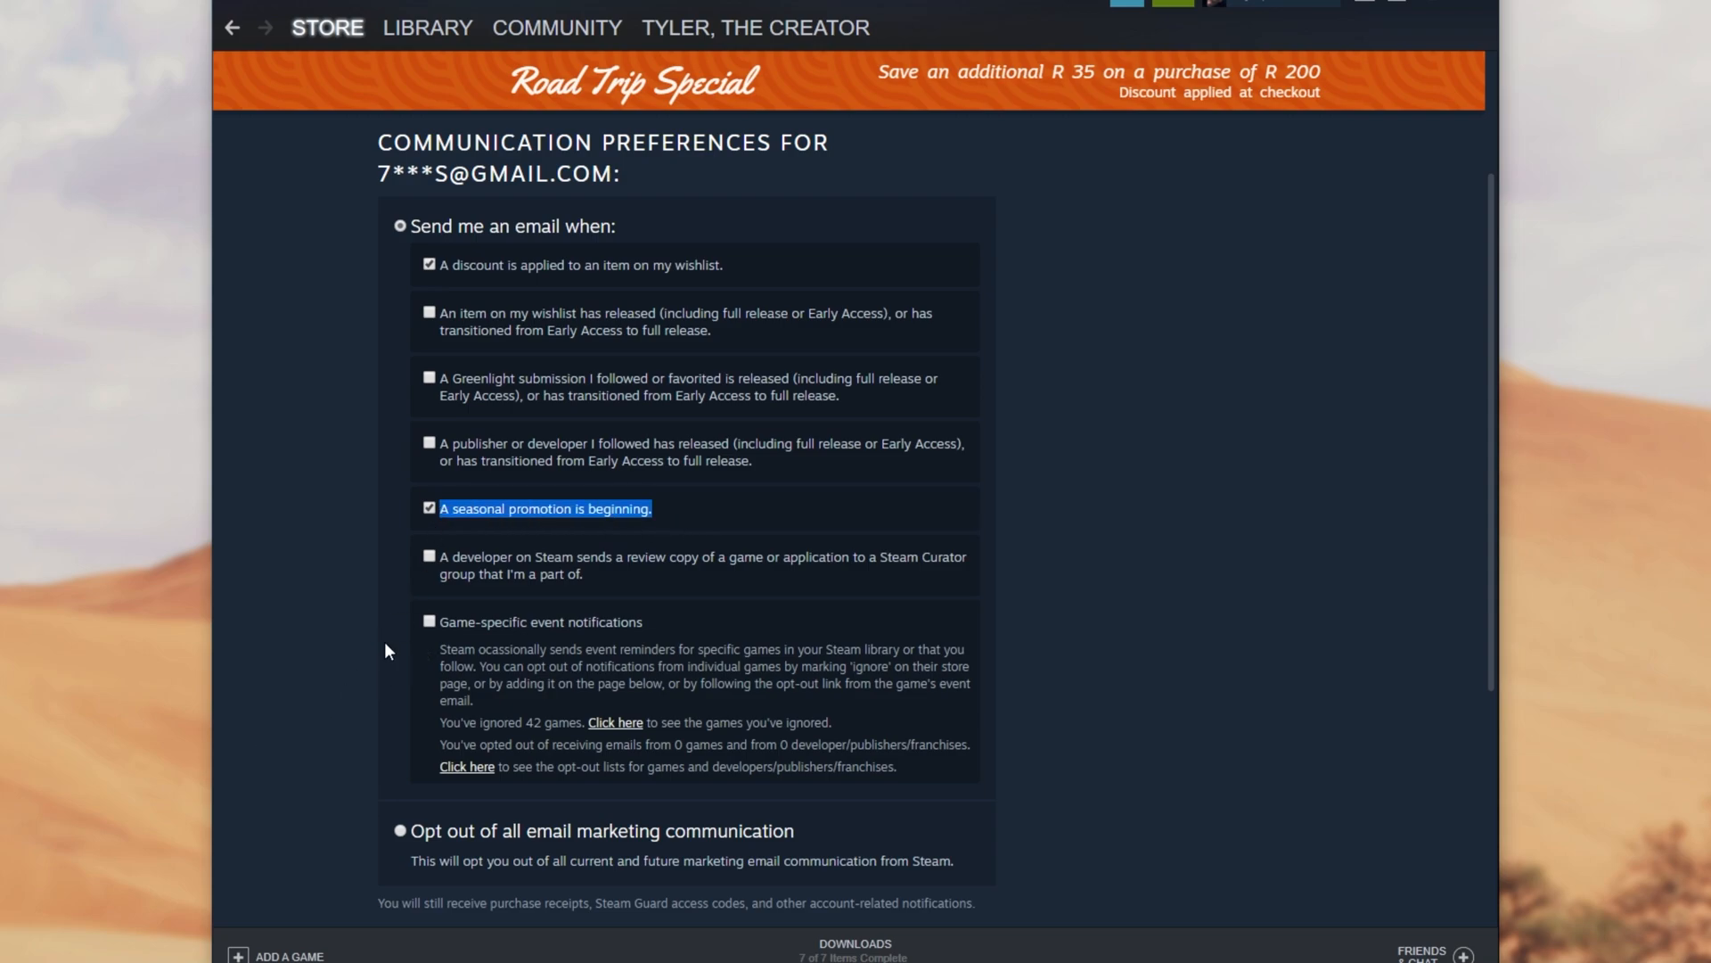
{"action": "mouse_move", "coordinate": [920, 614]}
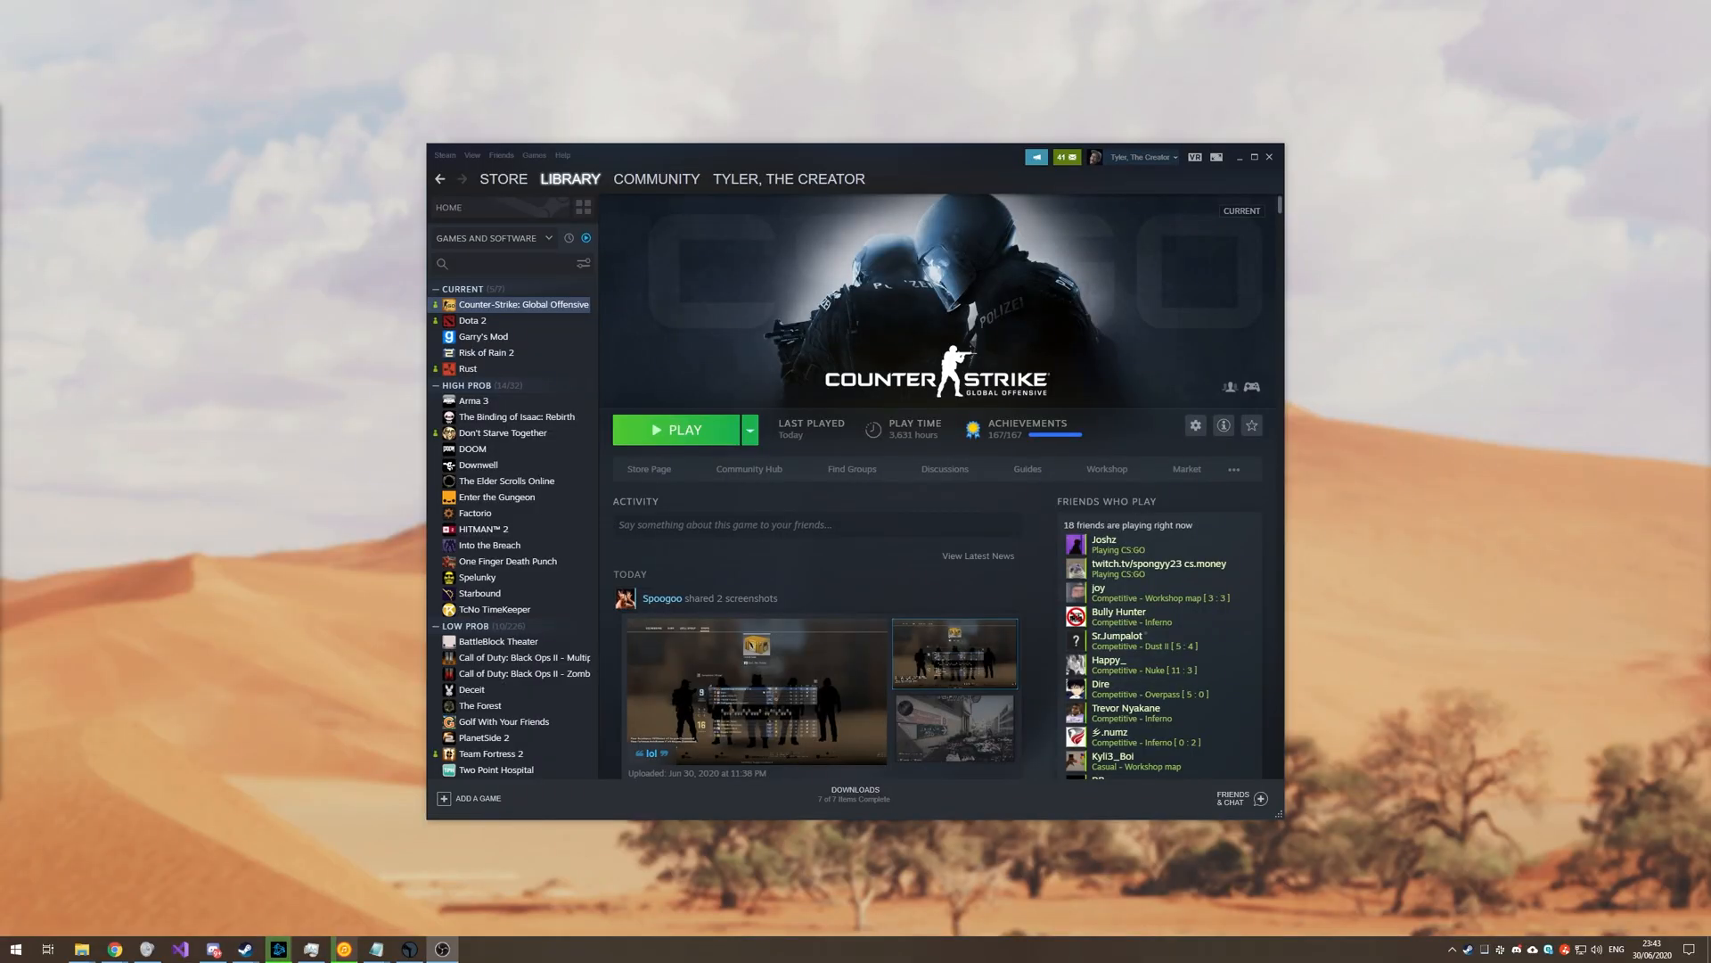
{"action": "mouse_move", "coordinate": [1023, 316]}
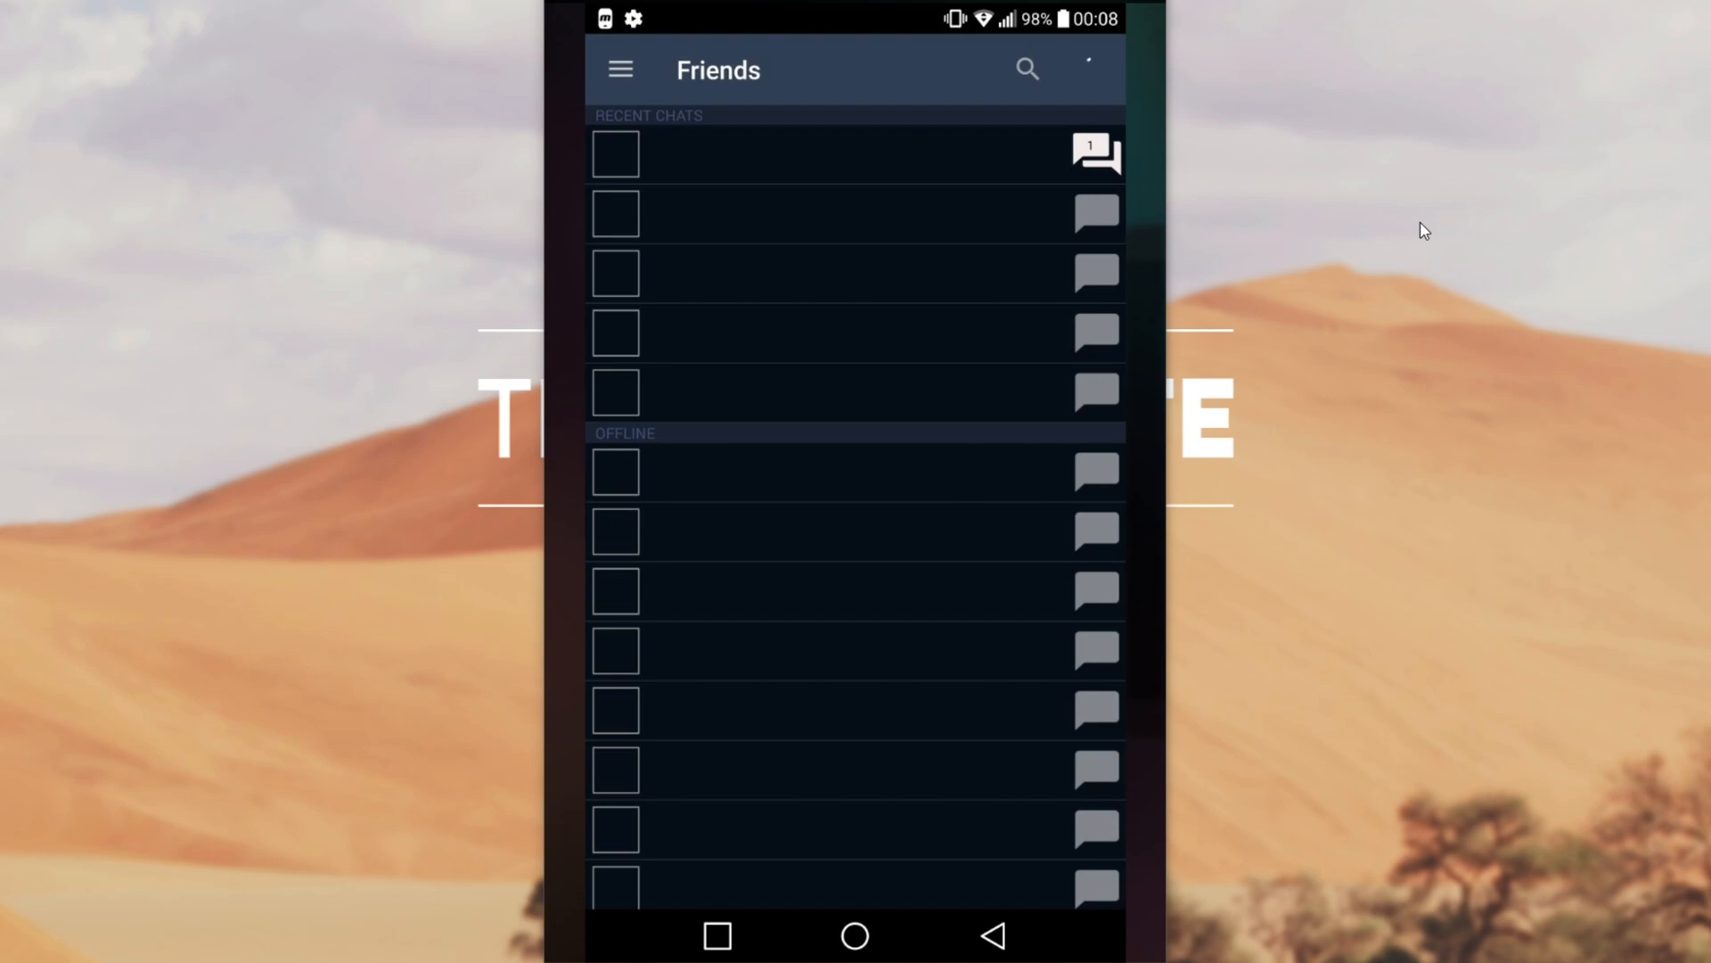
- Navigate through the menu's Settings section to Application Preferences for push notifications
{"action": "left_click", "coordinate": [619, 69]}
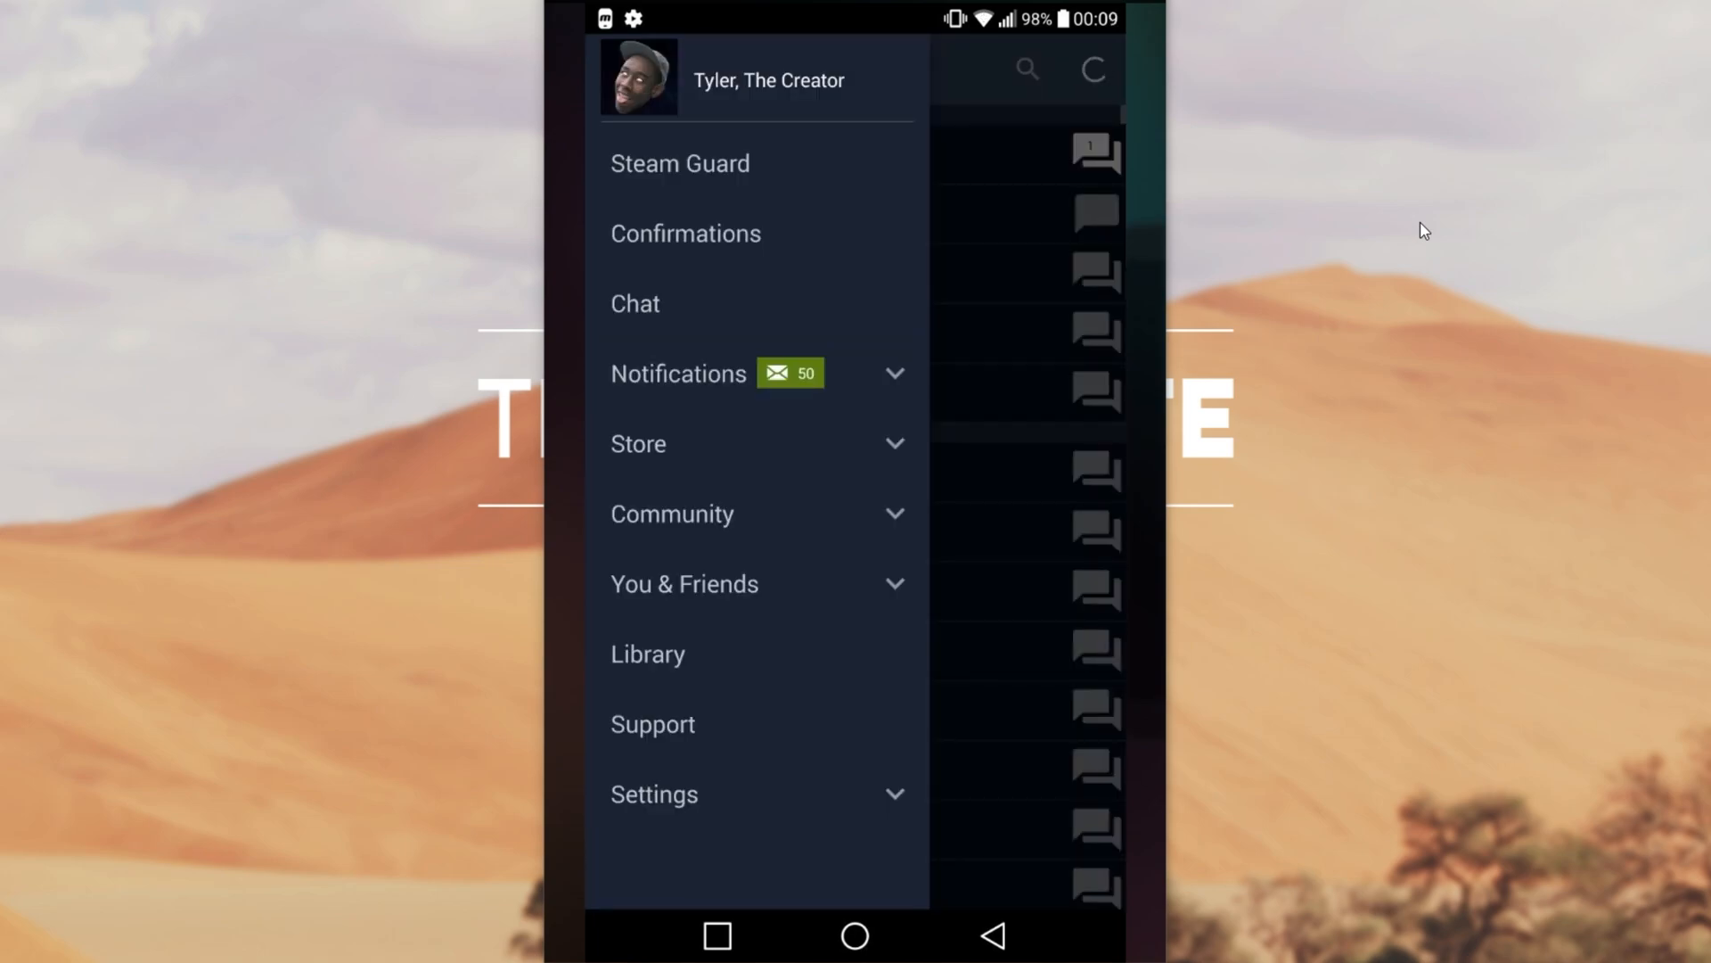
{"action": "left_click", "coordinate": [653, 793]}
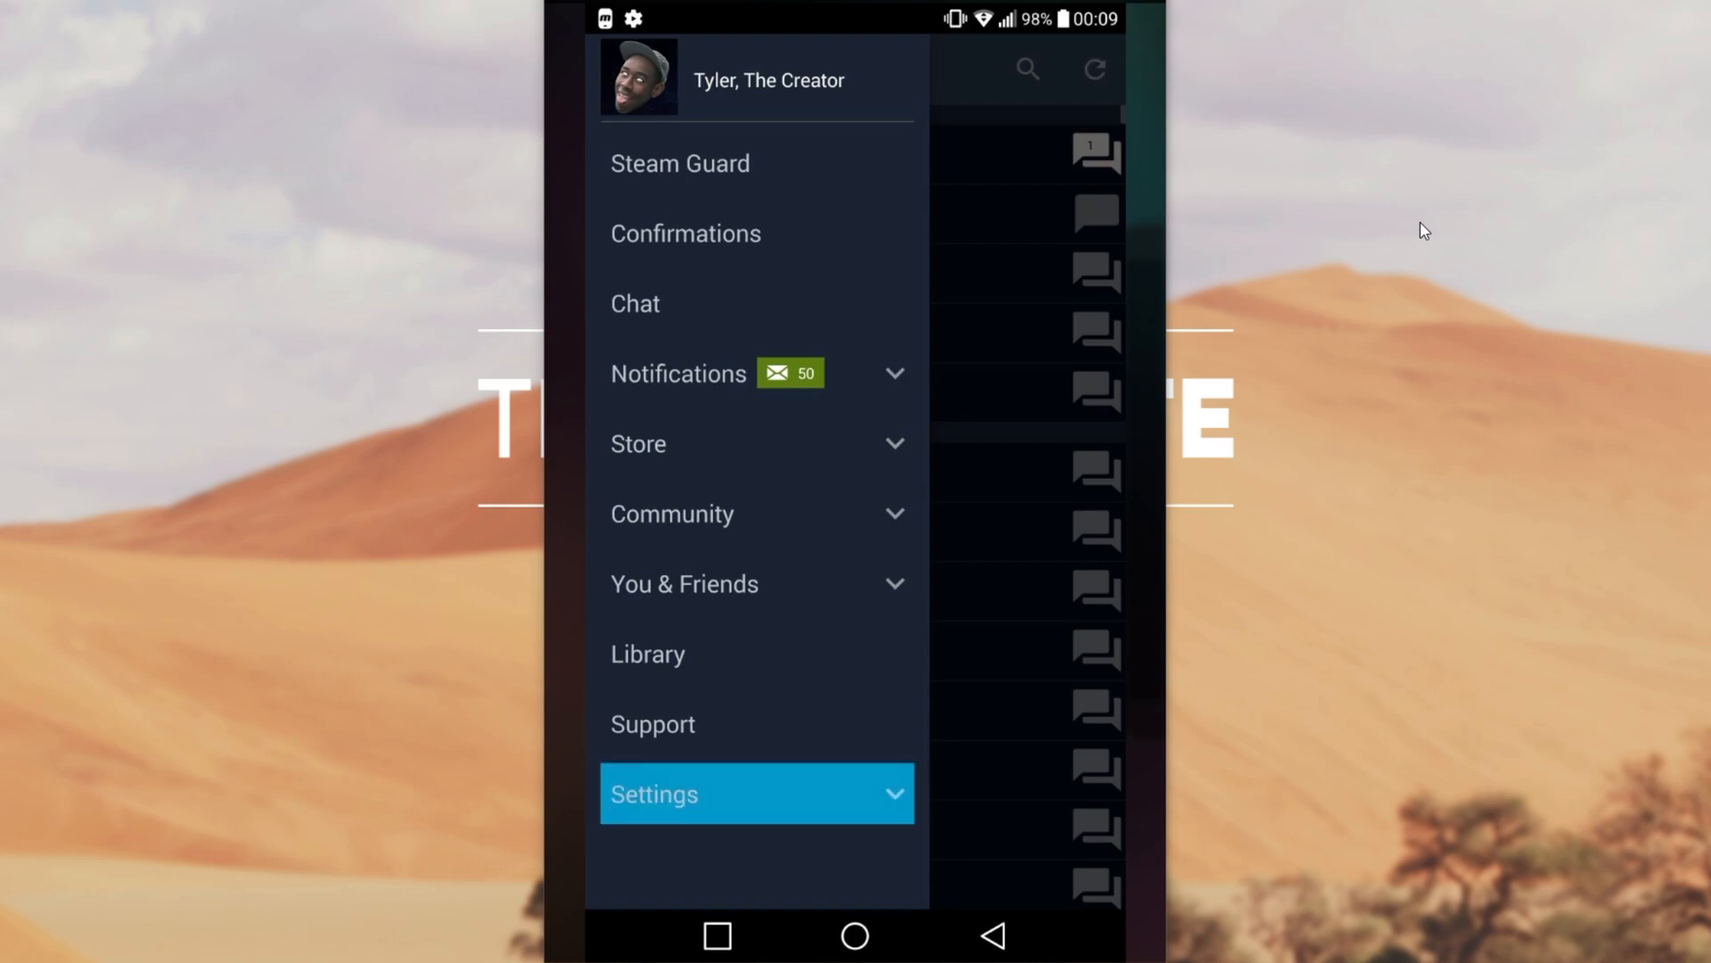
{"action": "left_click", "coordinate": [652, 793]}
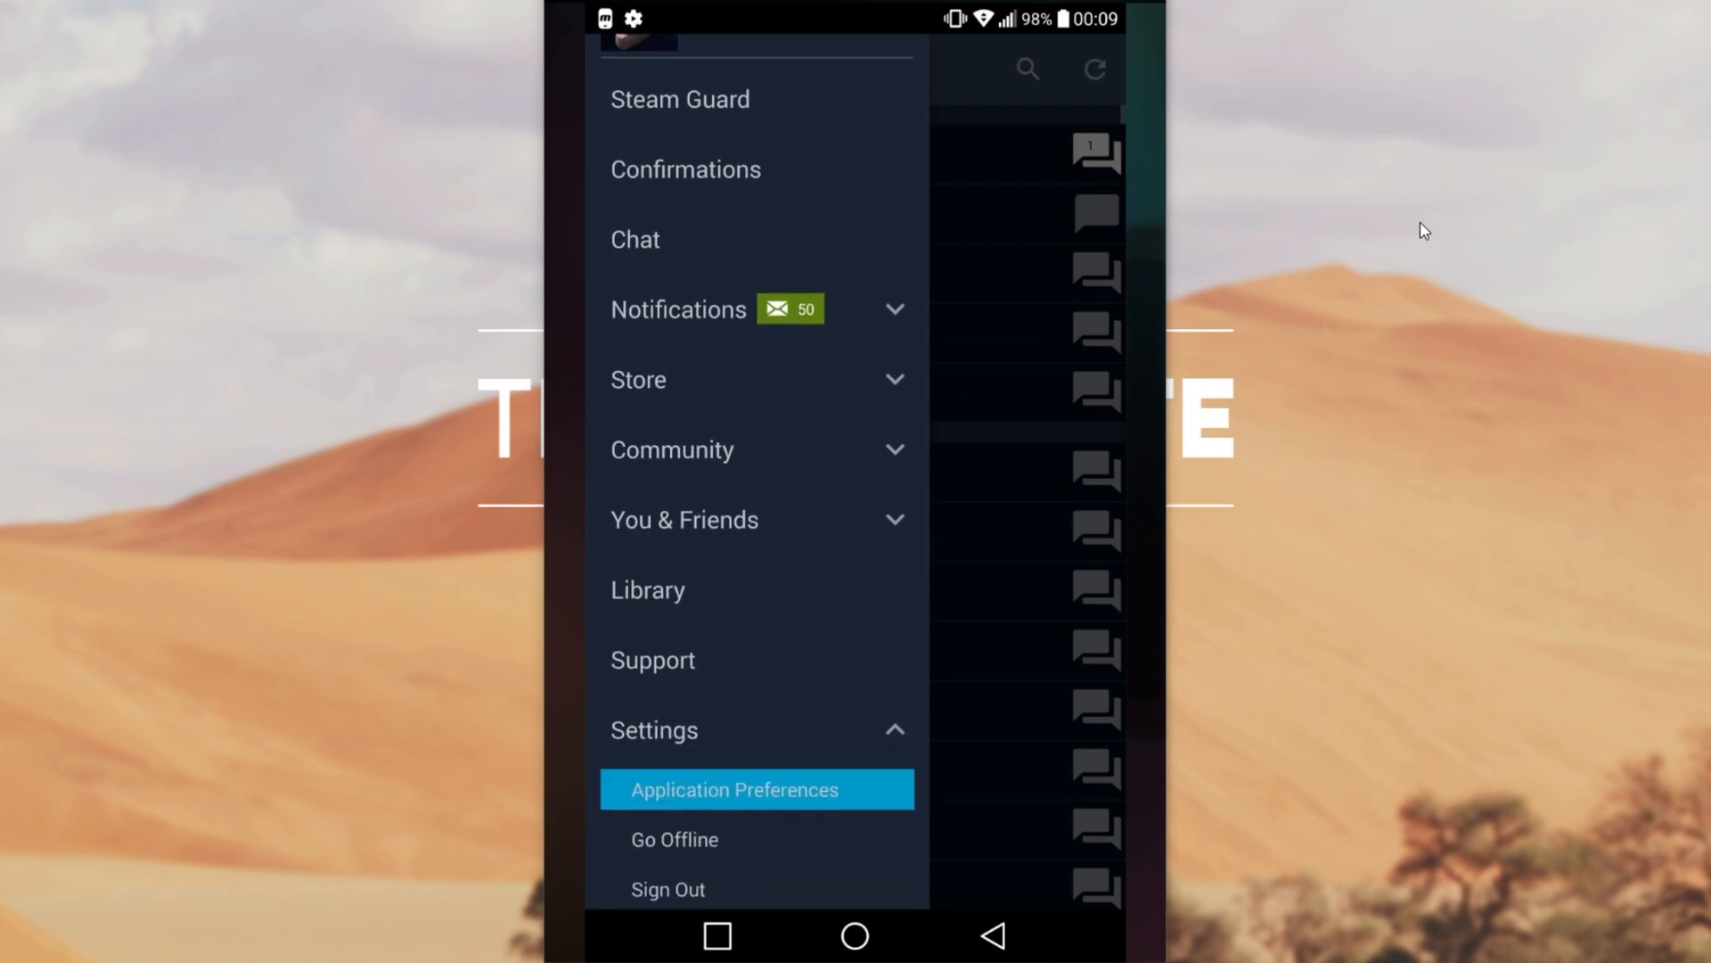
{"action": "left_click", "coordinate": [734, 789]}
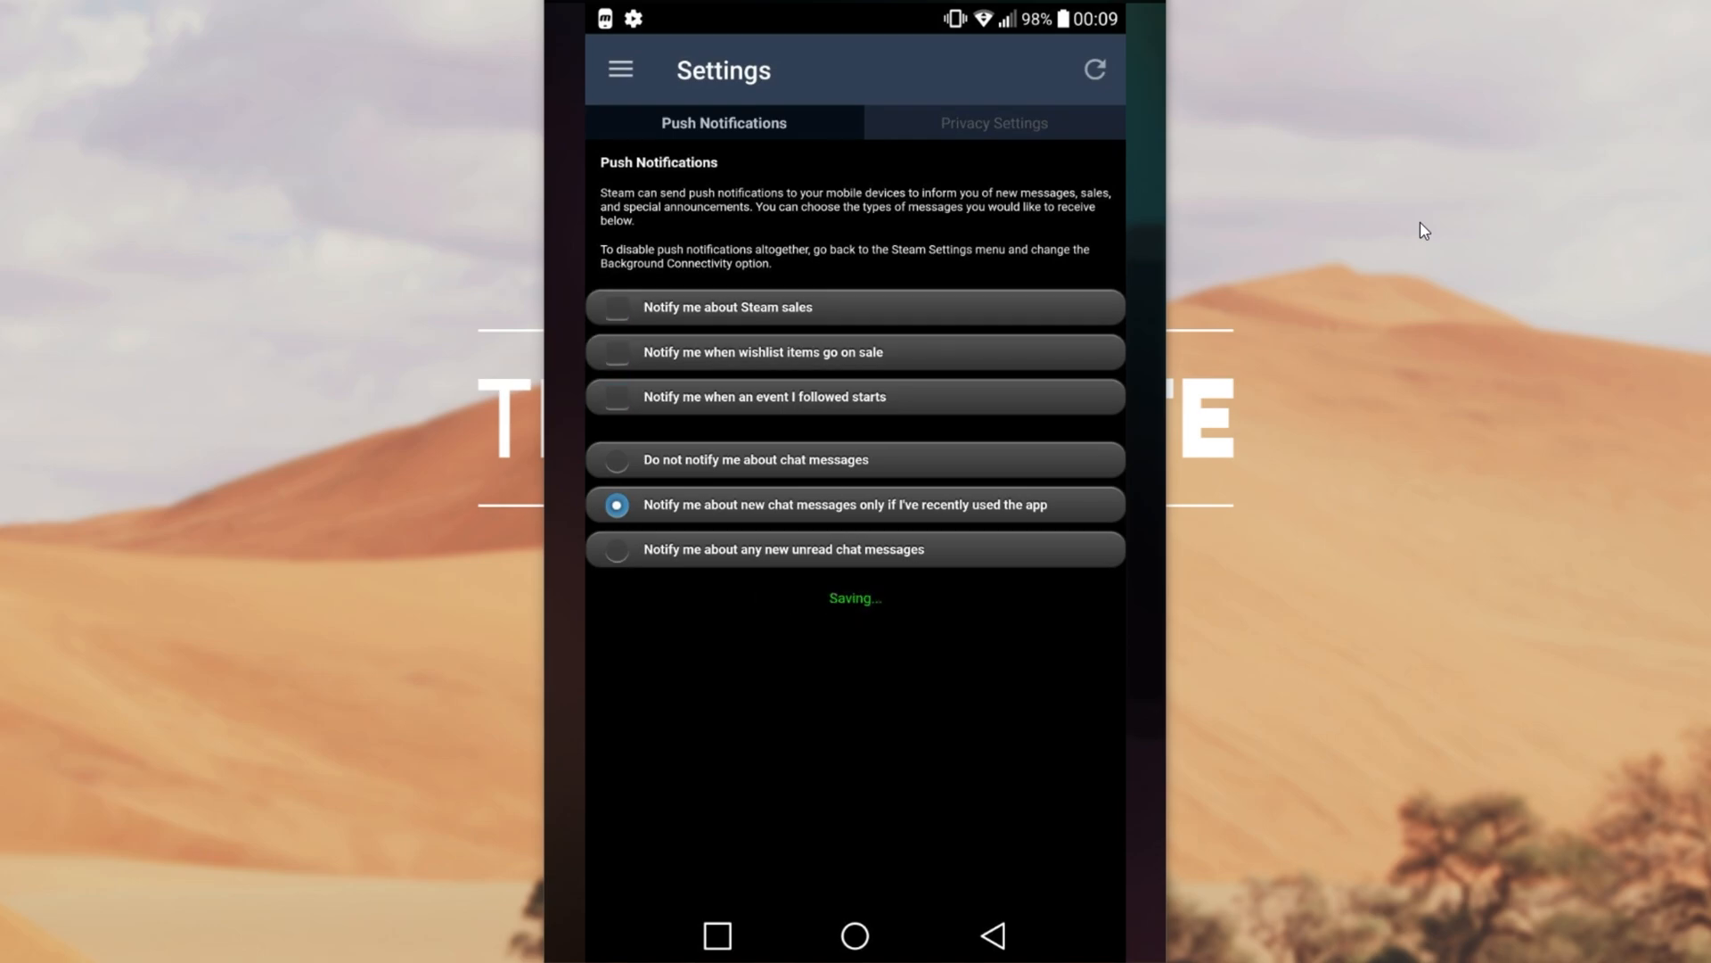
- Enable push notifications for wishlist items going on sale and for Steam sales
{"action": "left_click", "coordinate": [616, 352]}
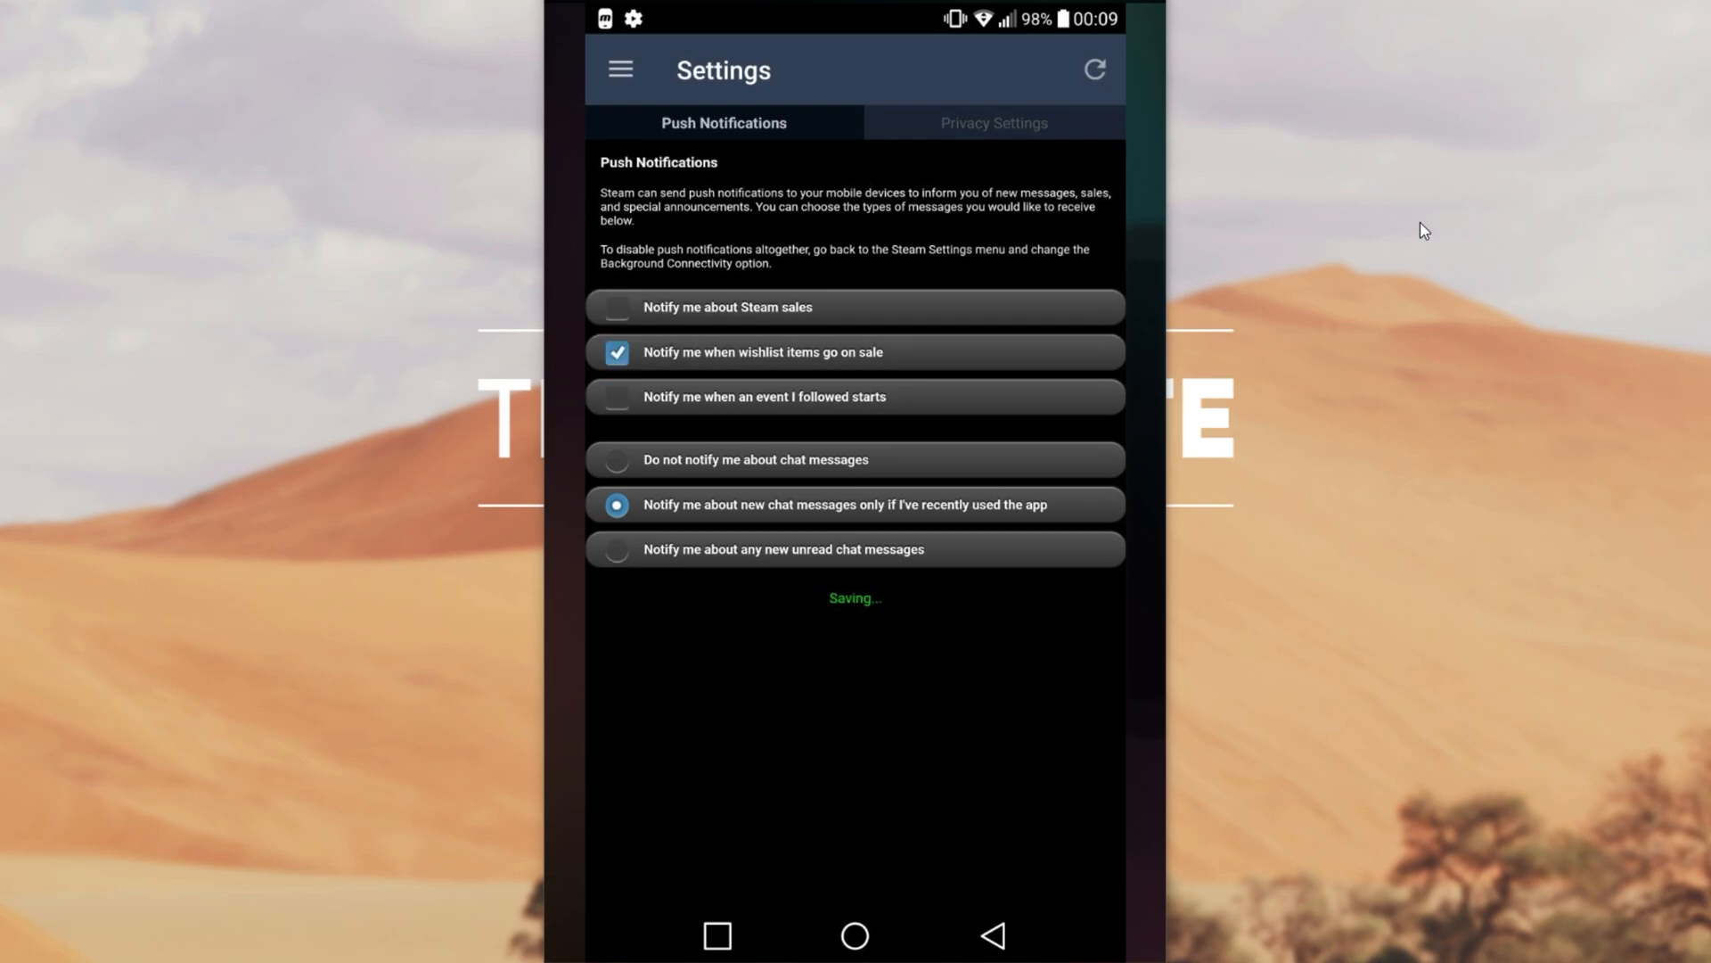
{"action": "left_click", "coordinate": [617, 307]}
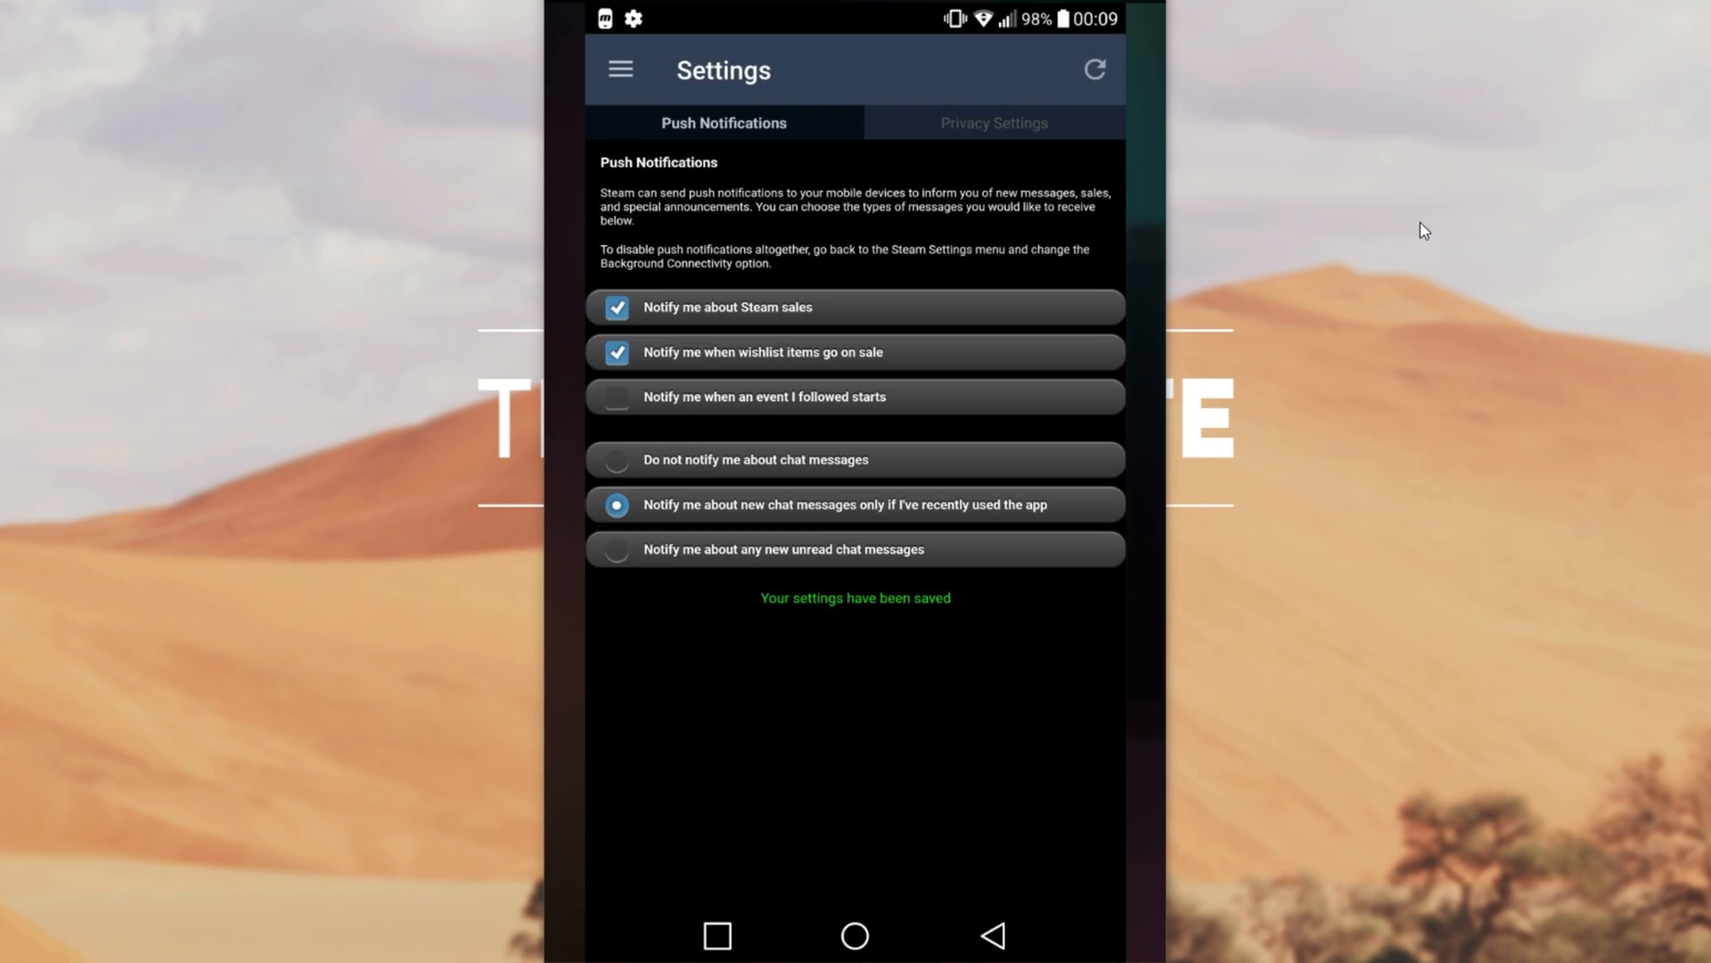